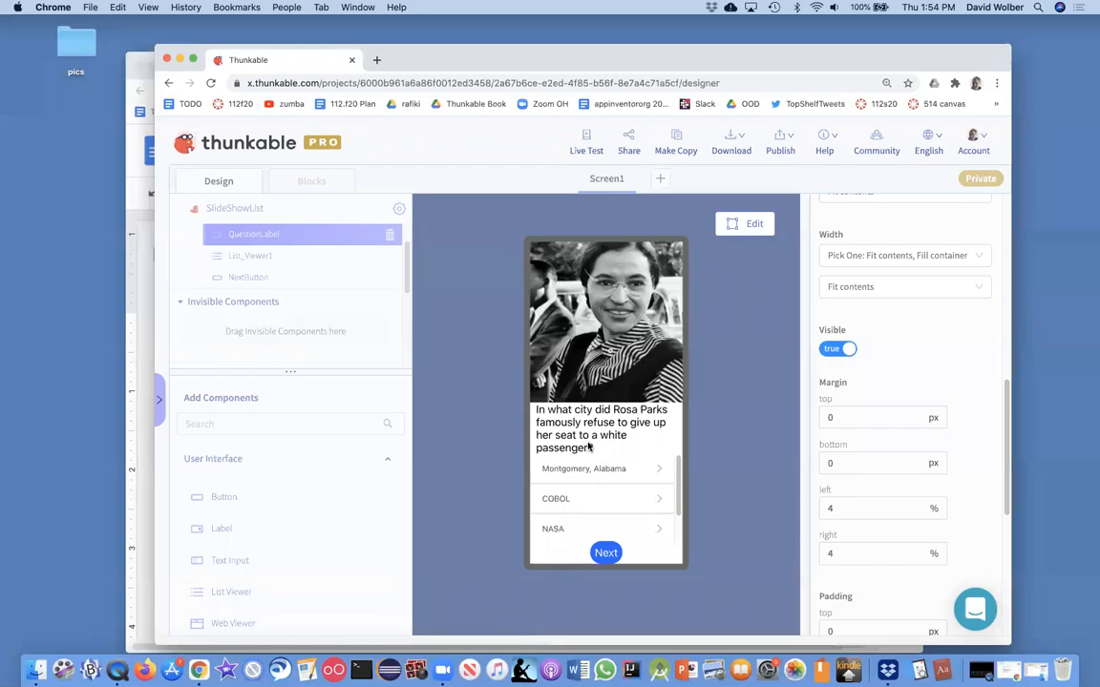
pyautogui.moveTo(604, 435)
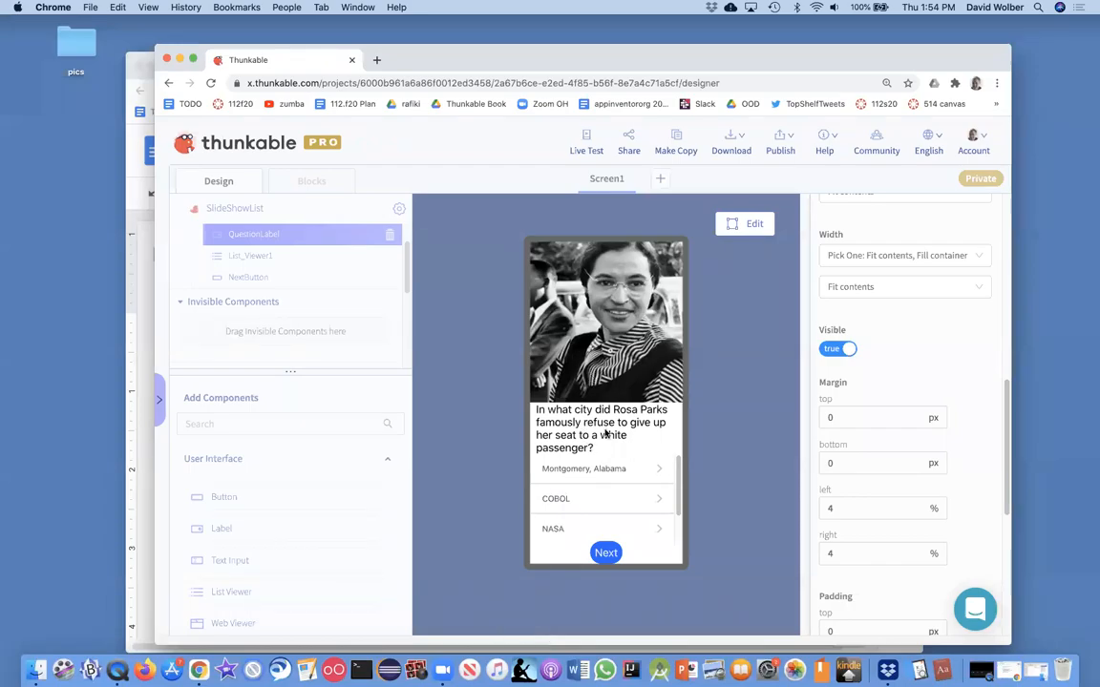
# Step through the quiz questions with Next until it wraps back to Rosa Parks
pyautogui.click(606, 554)
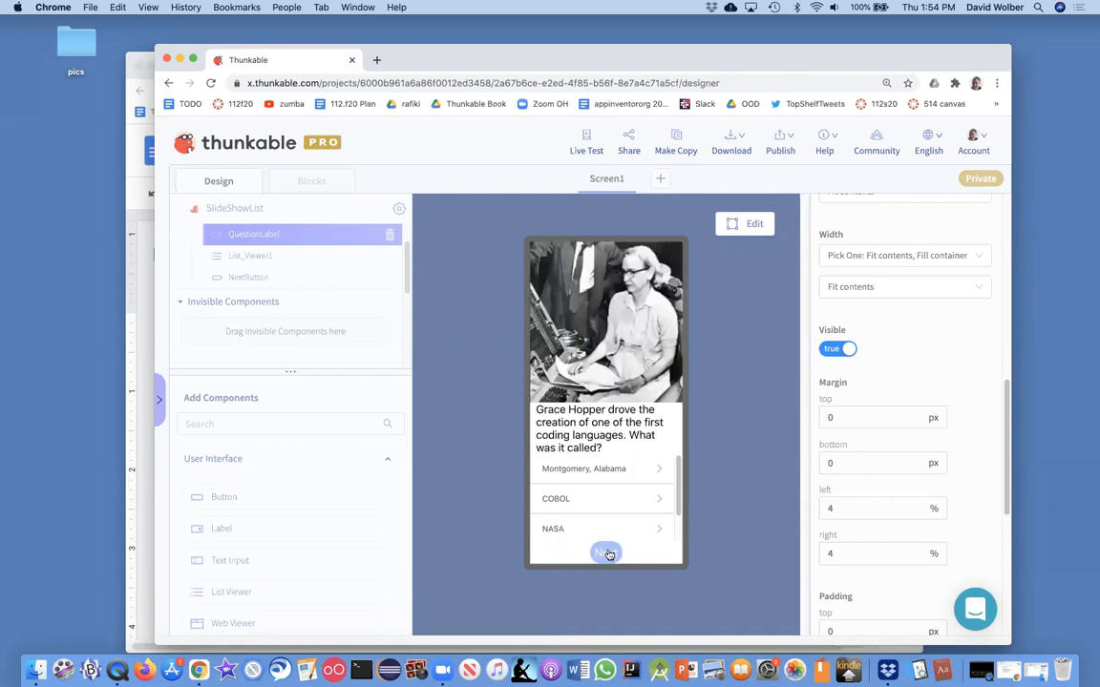
pyautogui.click(605, 551)
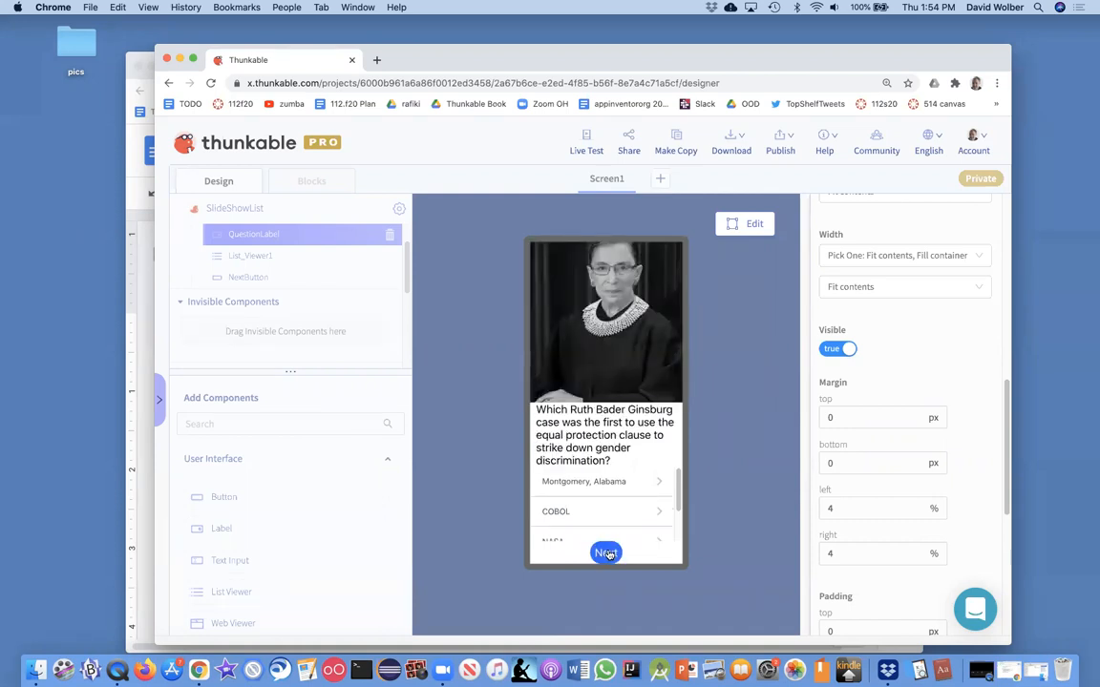
pyautogui.moveTo(626, 533)
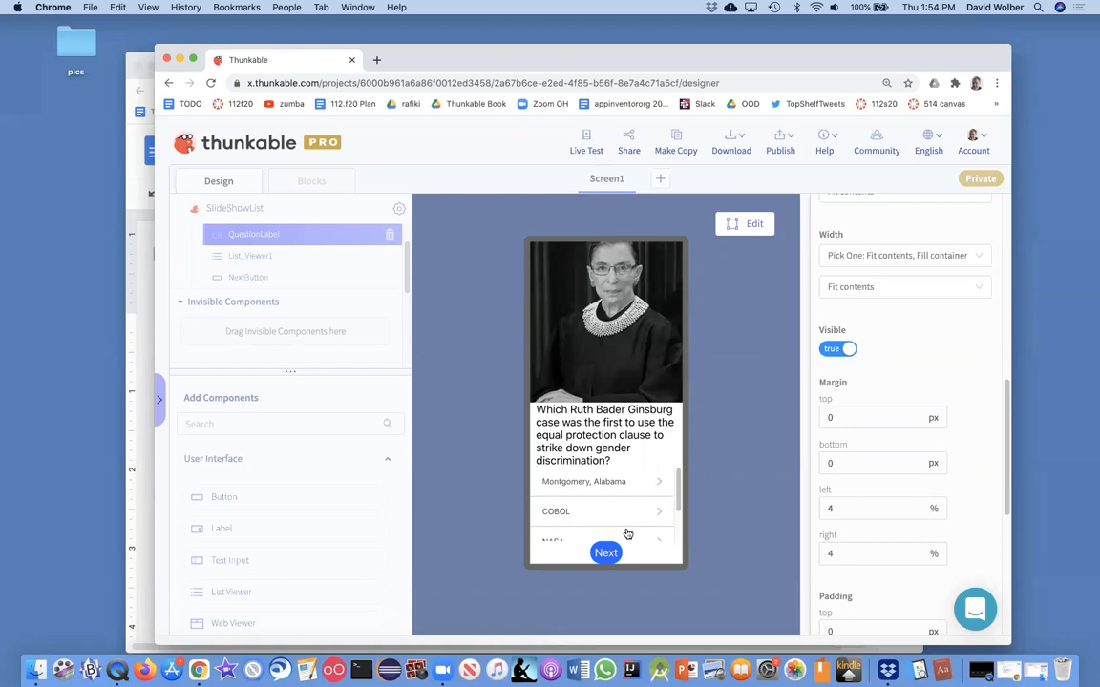
pyautogui.moveTo(627, 477)
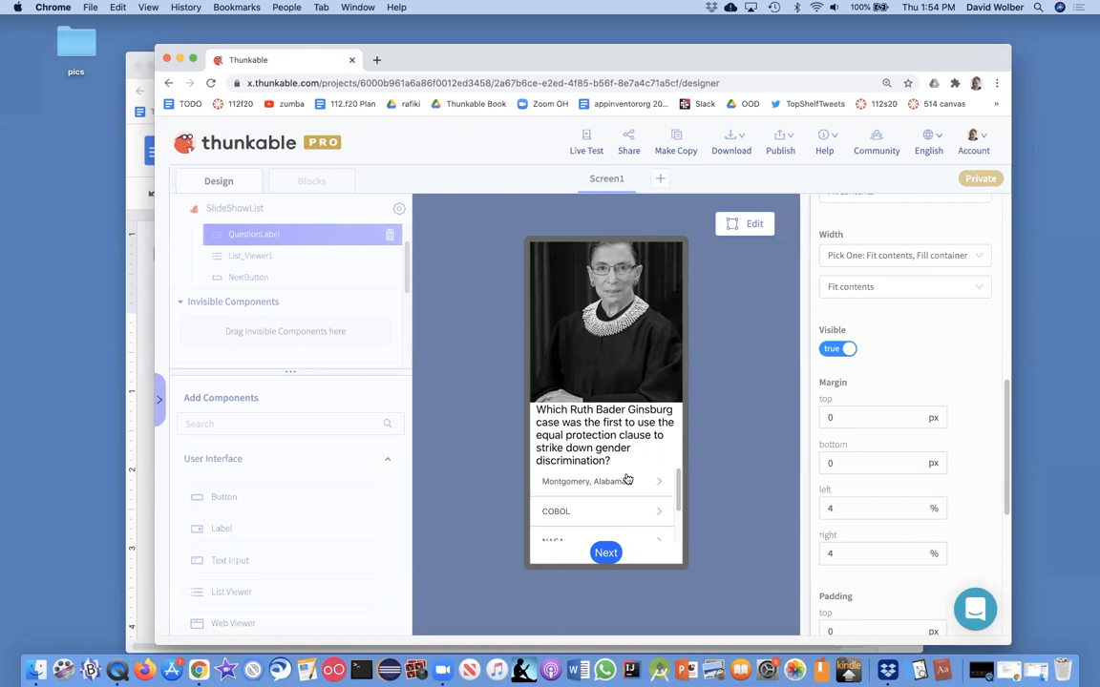
pyautogui.moveTo(634, 487)
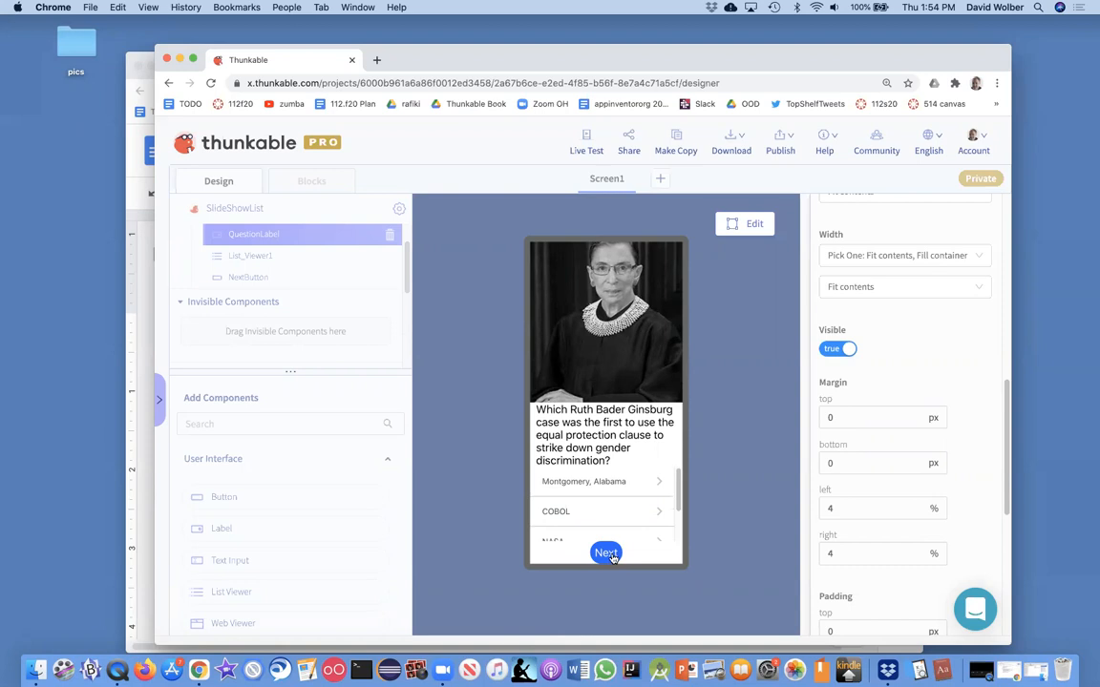
pyautogui.click(606, 553)
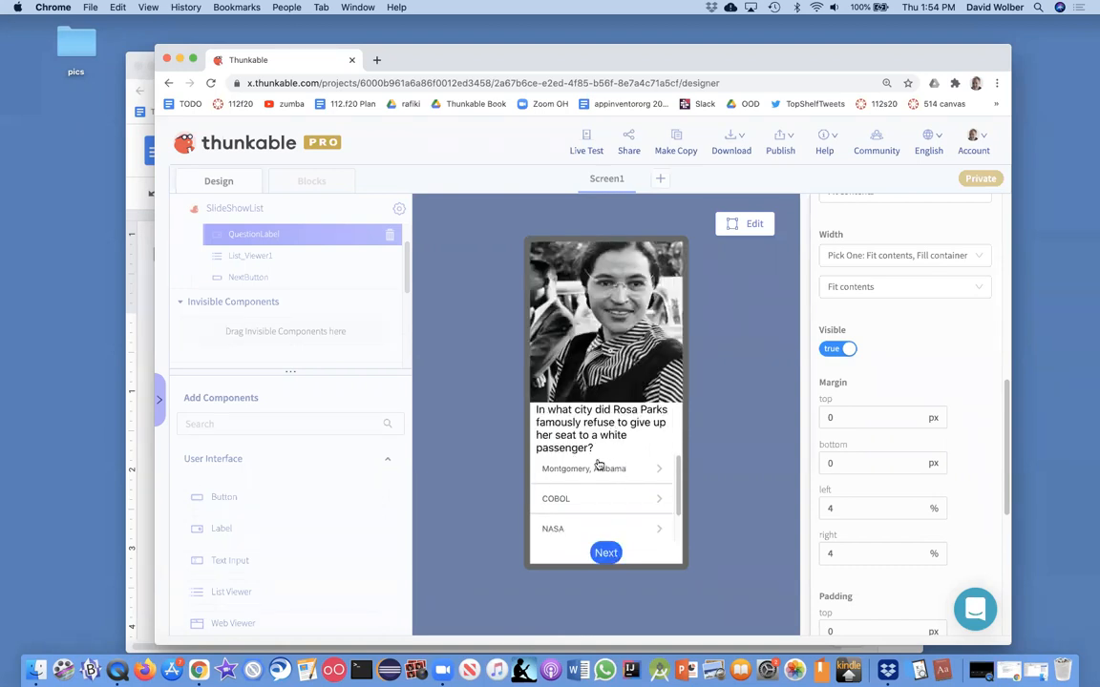
pyautogui.moveTo(607, 380)
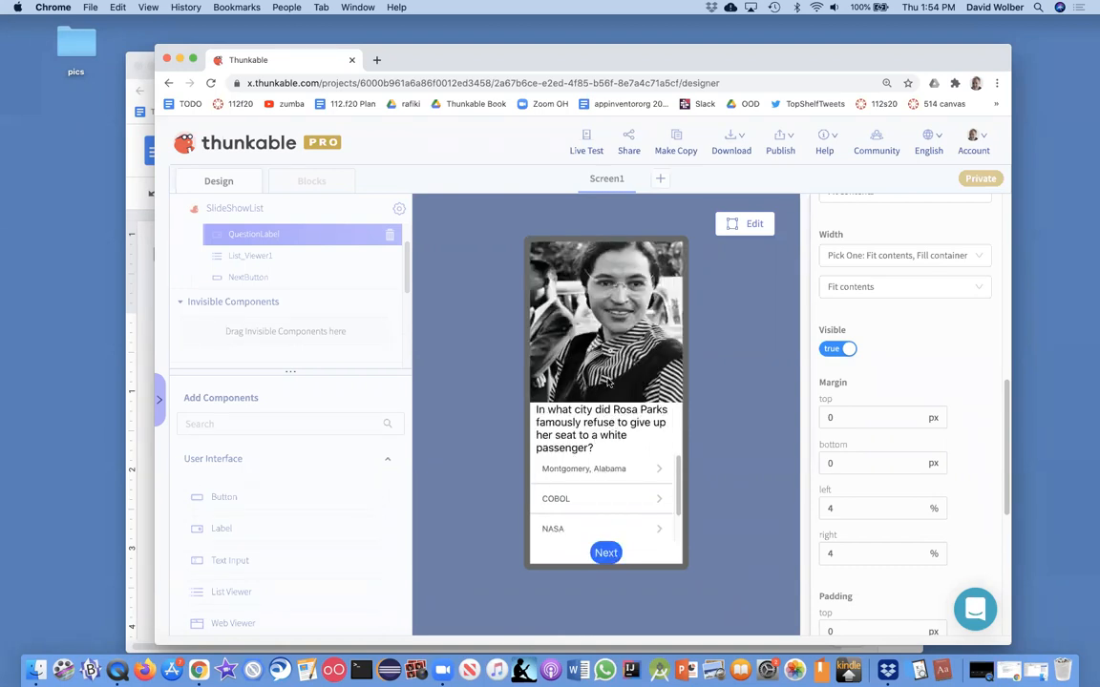
pyautogui.moveTo(627, 325)
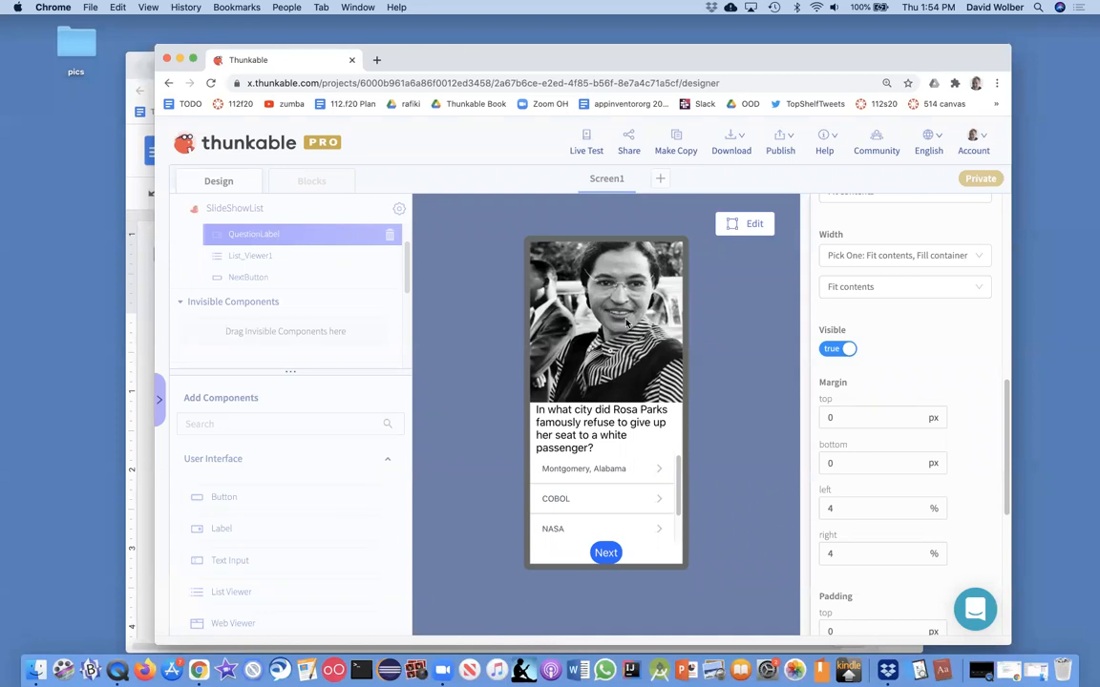
pyautogui.moveTo(754, 223)
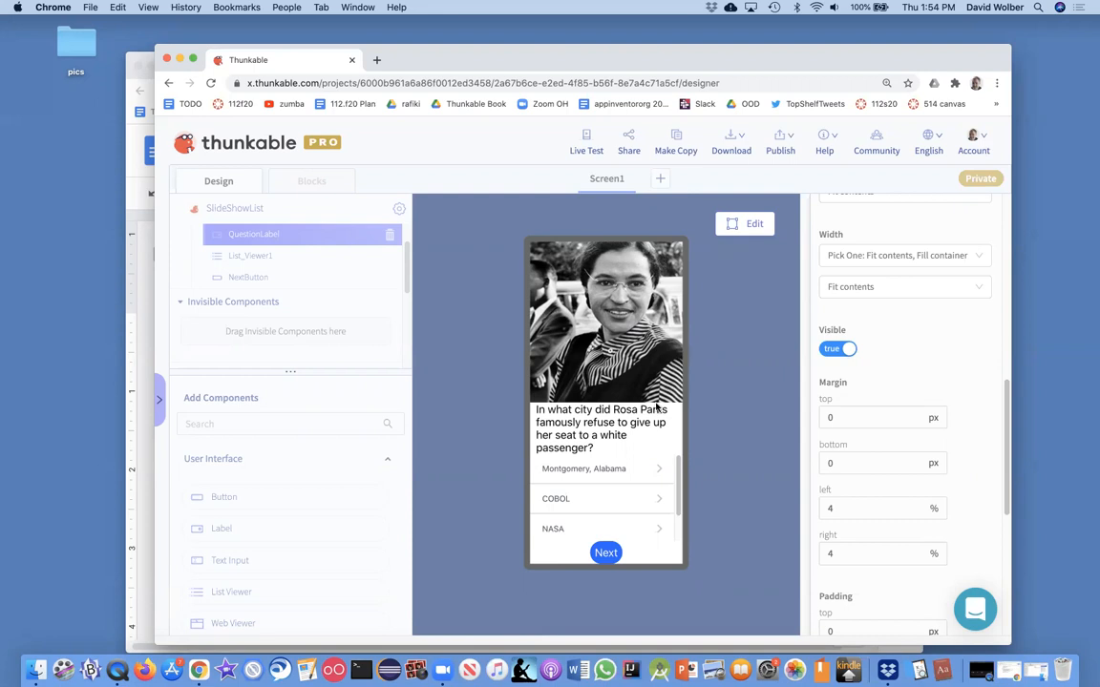
pyautogui.moveTo(649, 481)
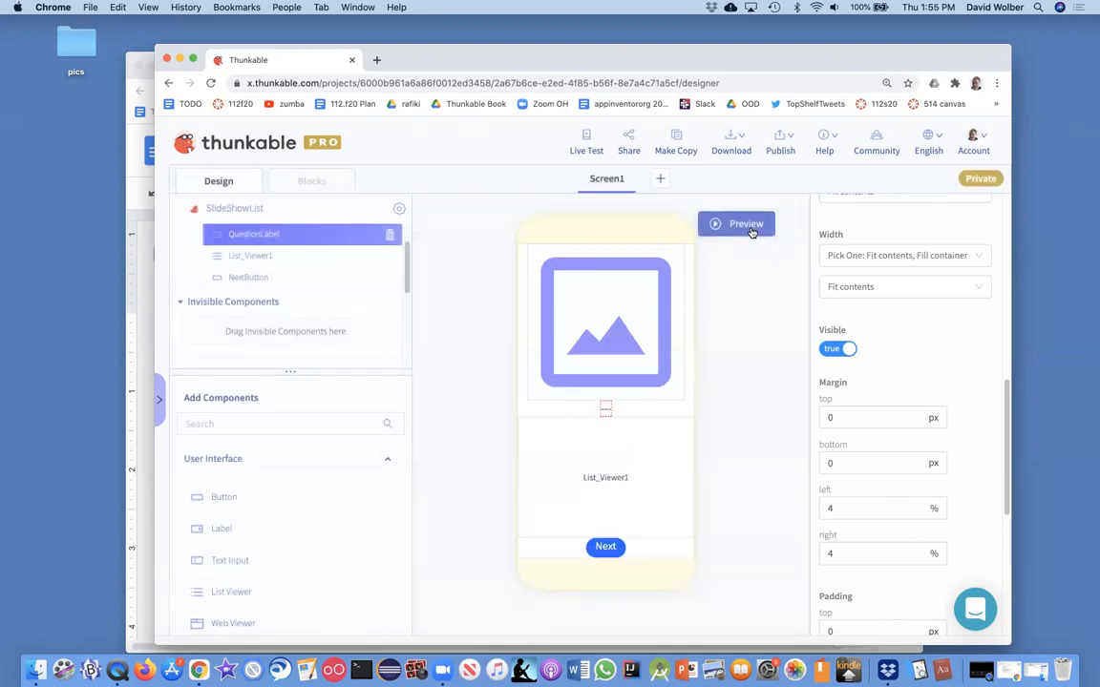
# Switch to the Blocks workspace to add the List_Viewer1 Item Click handler
pyautogui.click(311, 180)
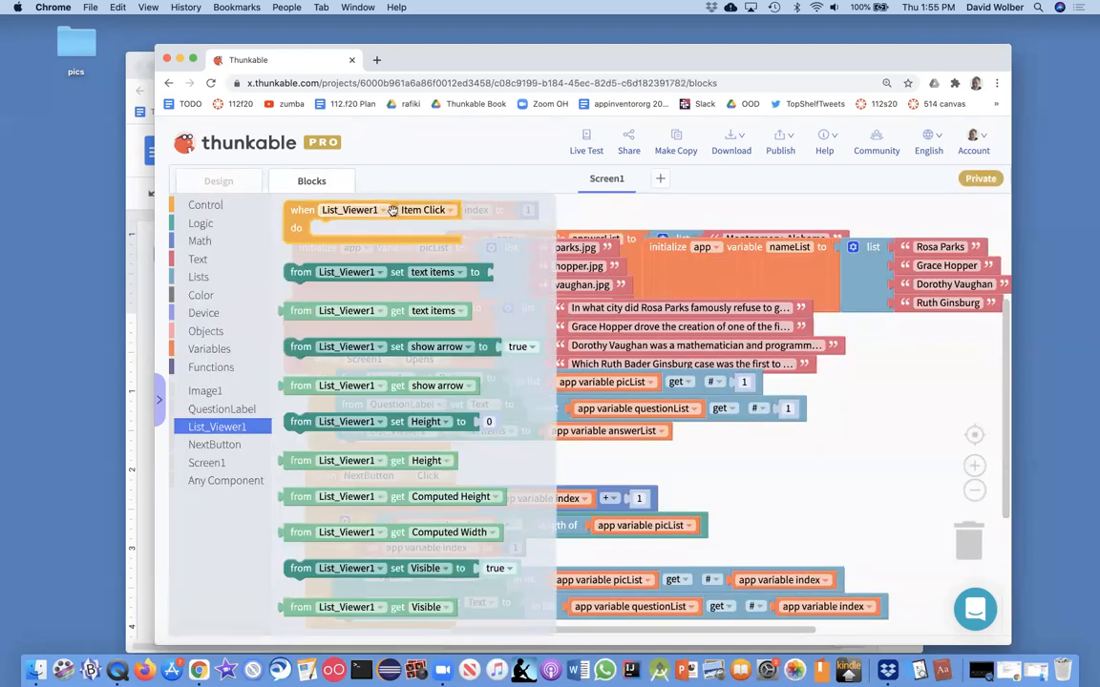
pyautogui.moveTo(321, 210)
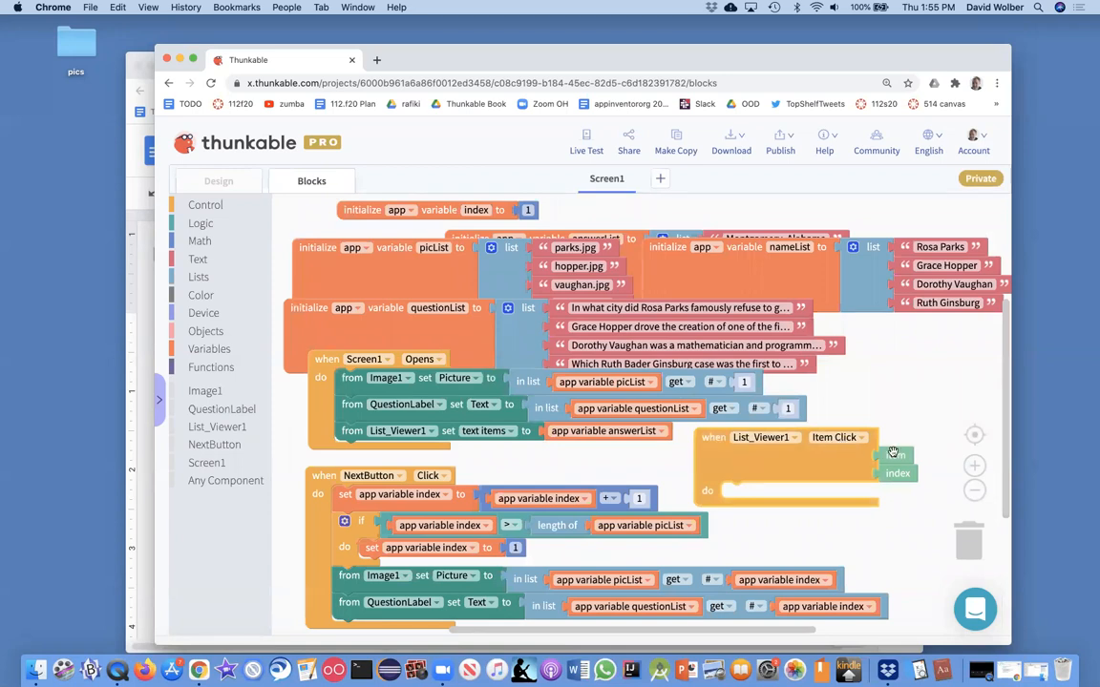
pyautogui.moveTo(896, 461)
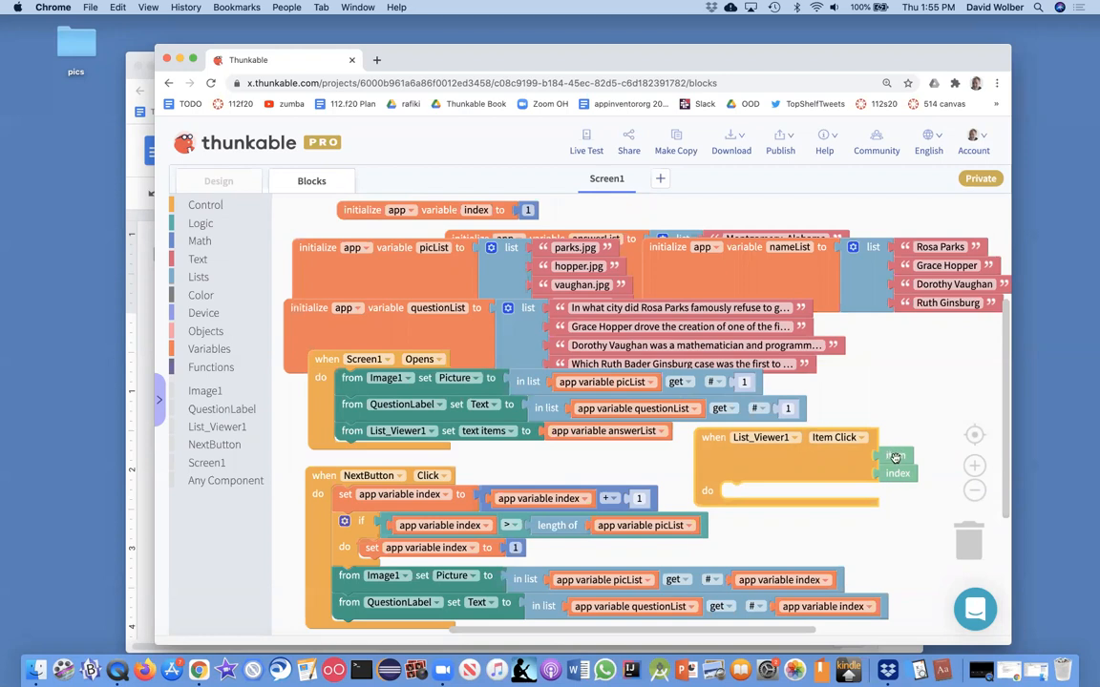
pyautogui.moveTo(894, 454)
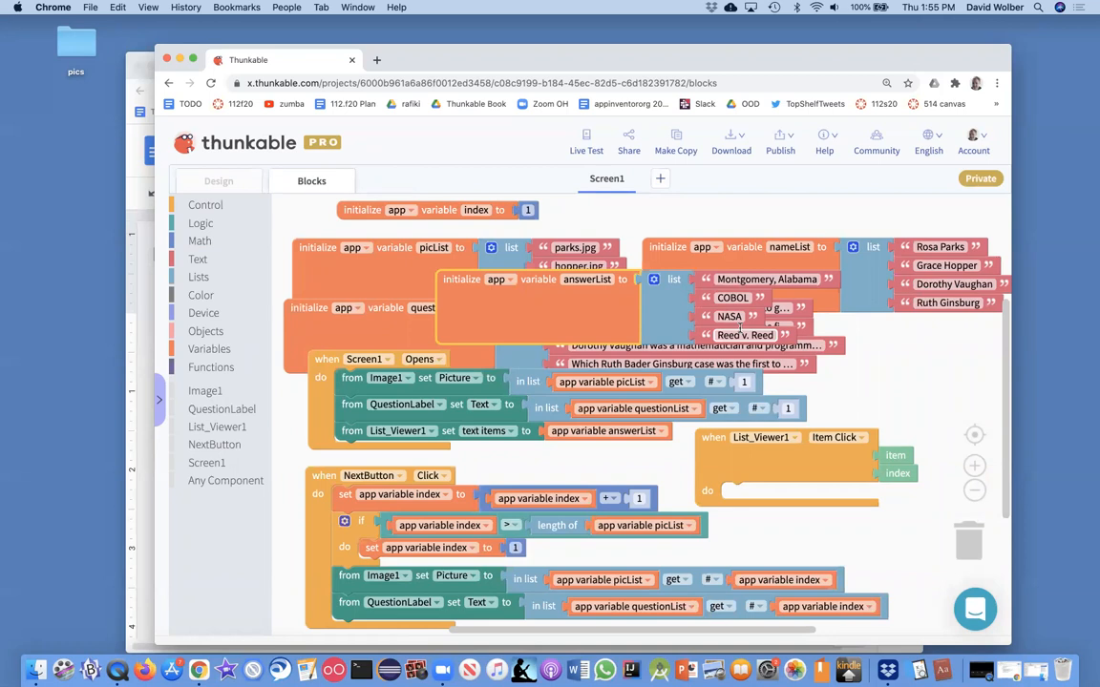
pyautogui.moveTo(836, 468)
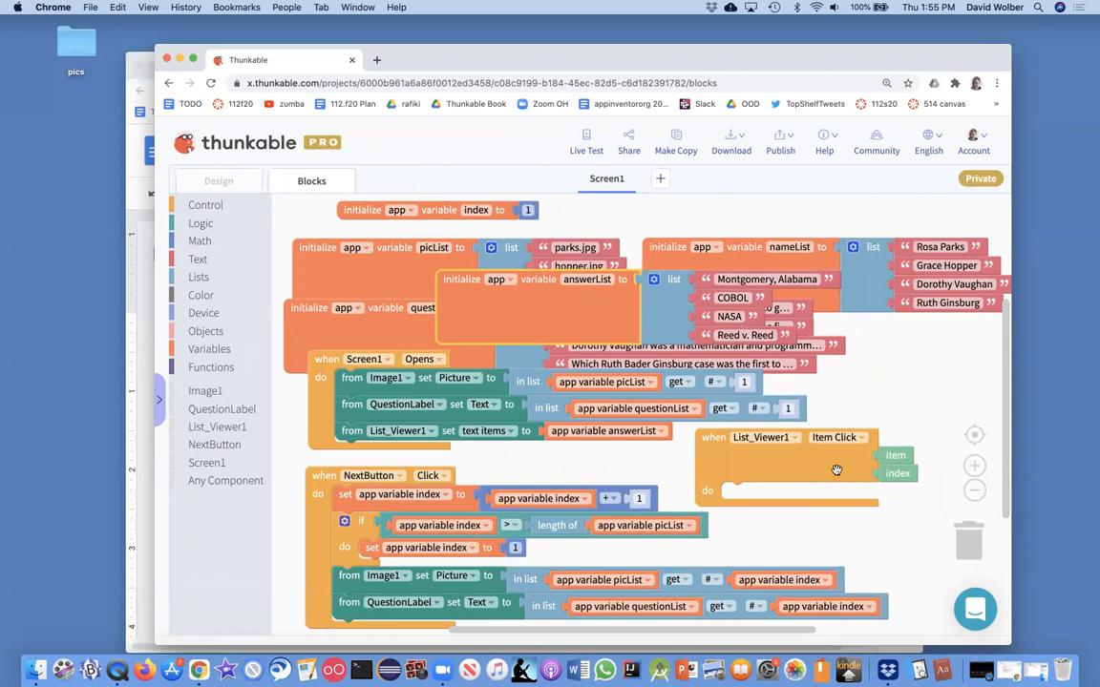
pyautogui.moveTo(837, 467)
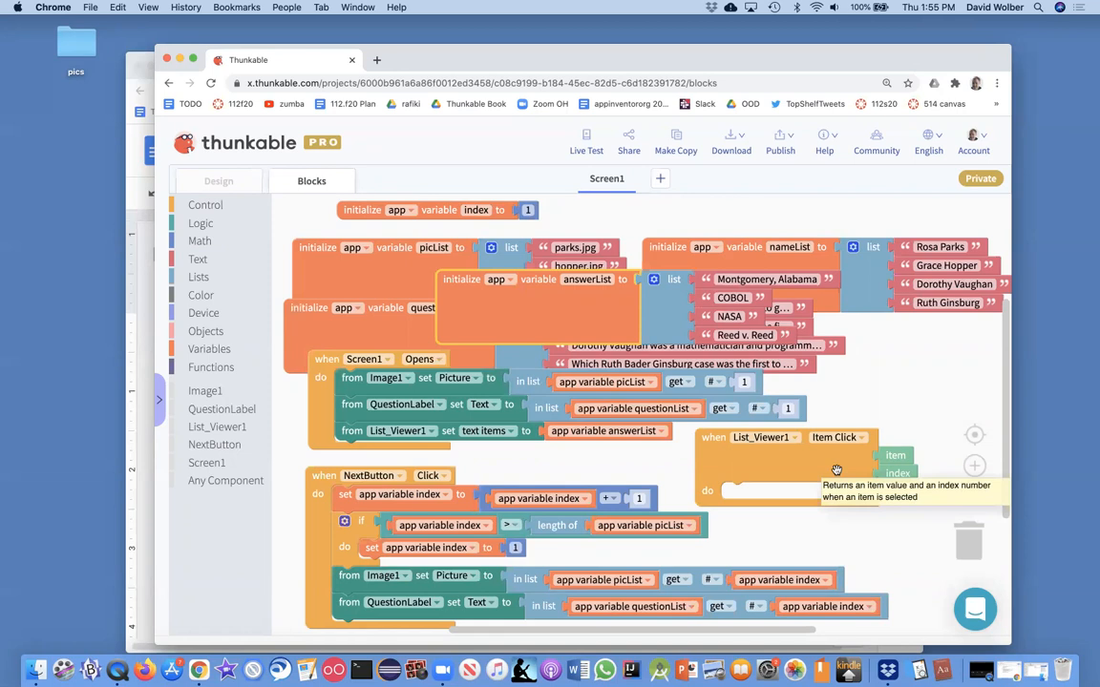
pyautogui.moveTo(875, 432)
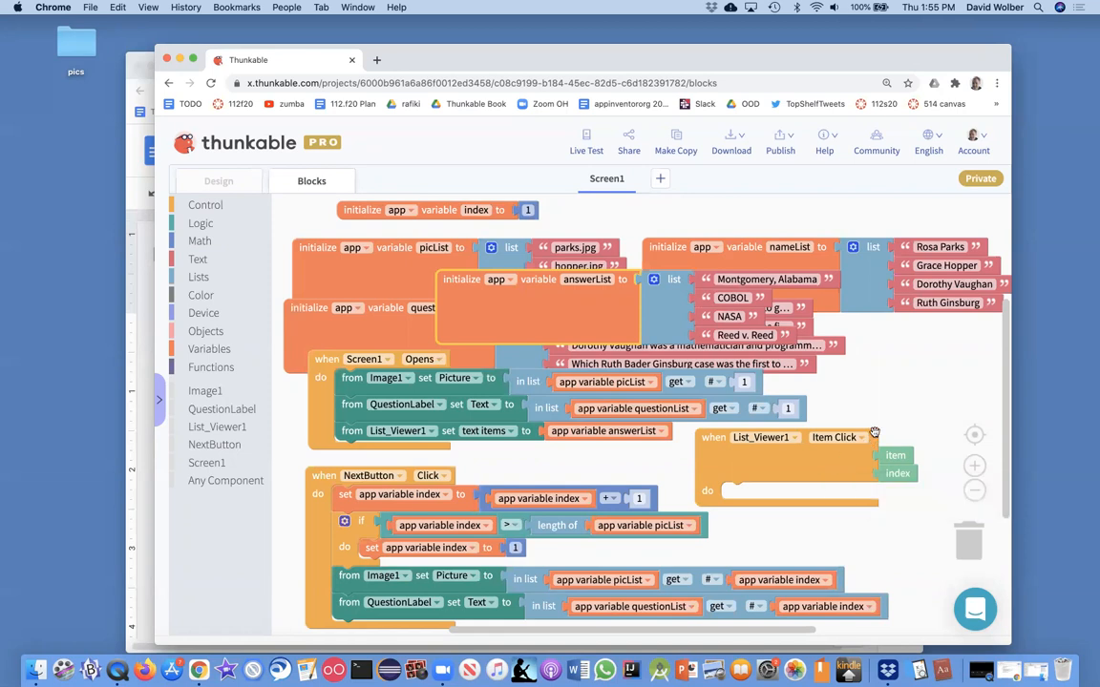
pyautogui.moveTo(898, 455)
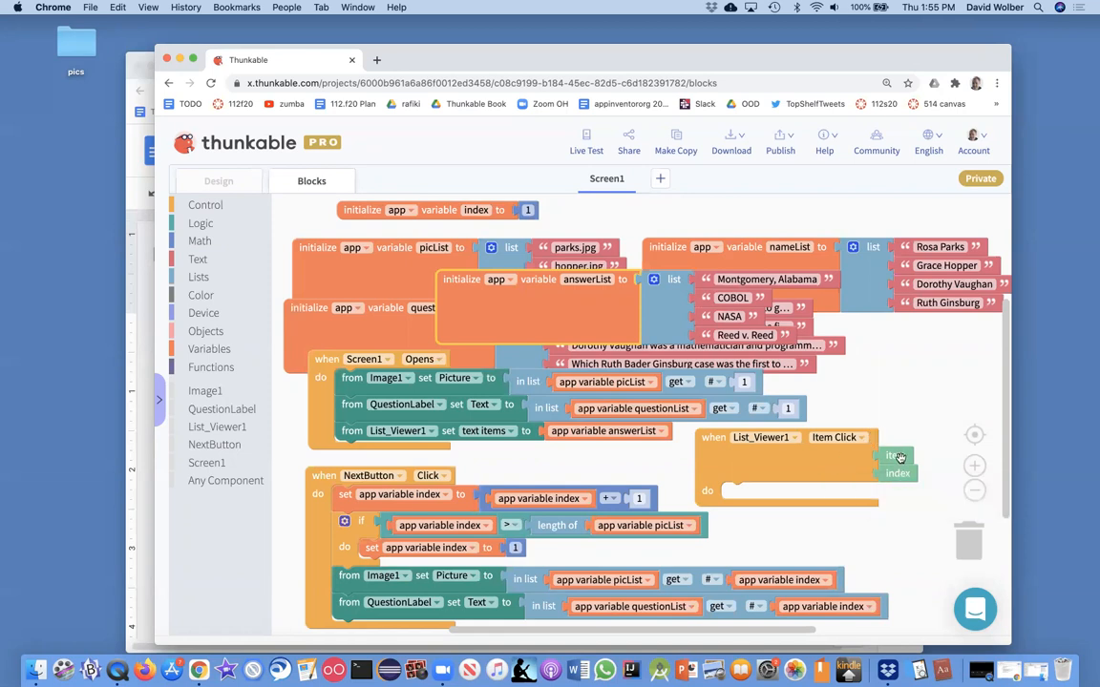
pyautogui.moveTo(893, 459)
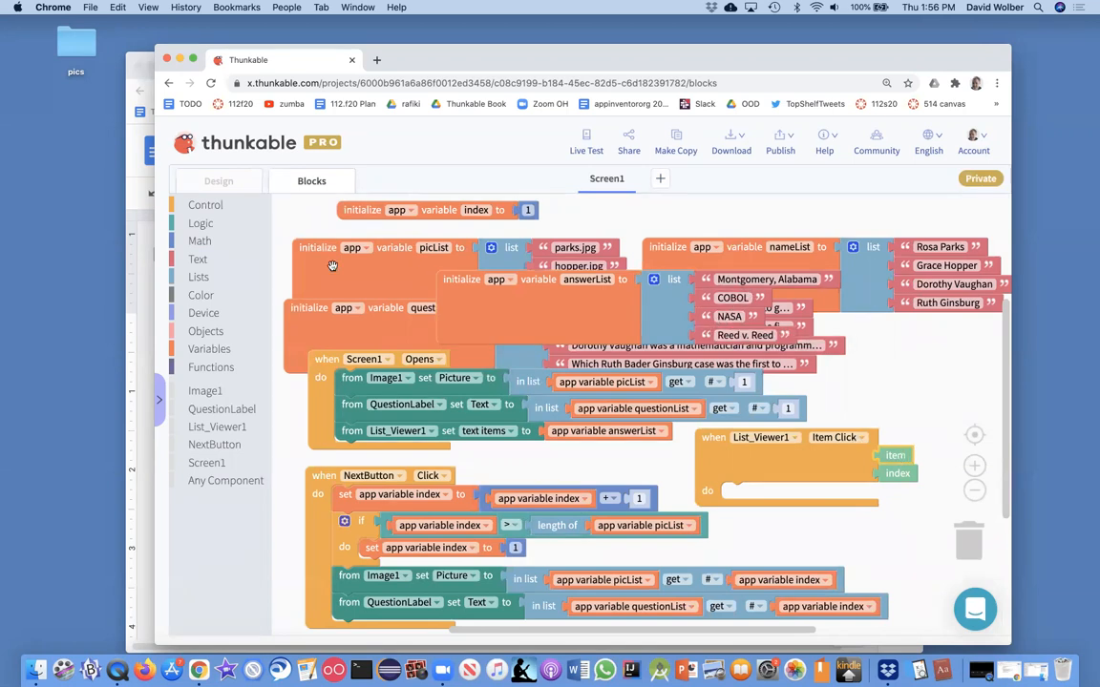
# Place an if block with a comparison condition inside the Item Click handler
pyautogui.click(204, 204)
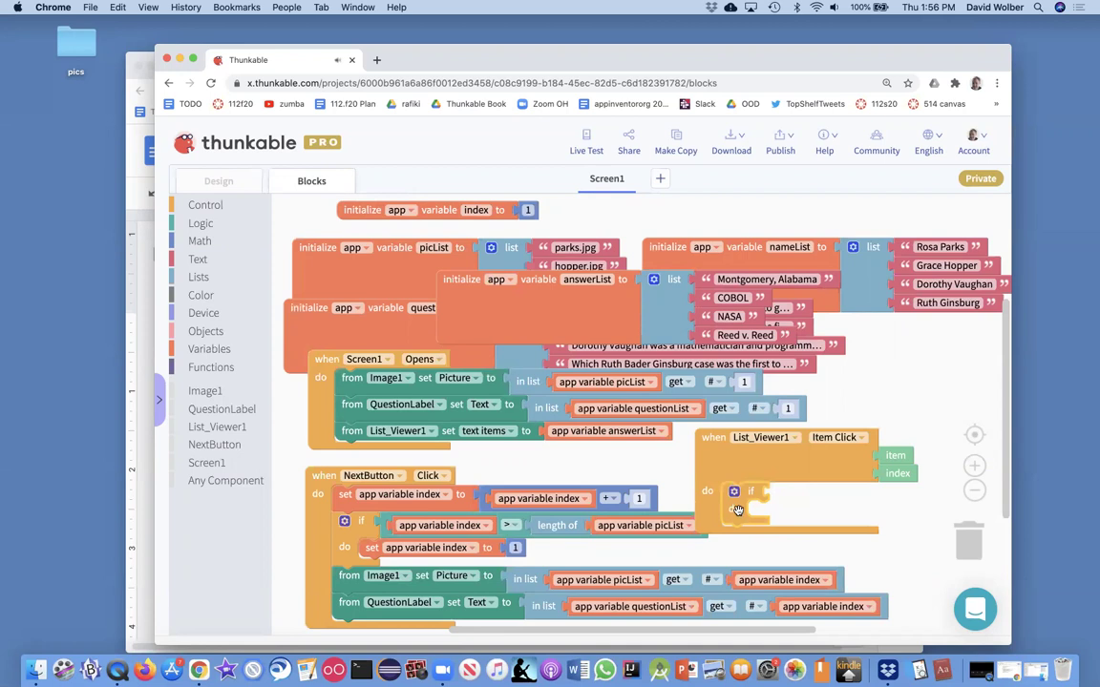
pyautogui.click(201, 222)
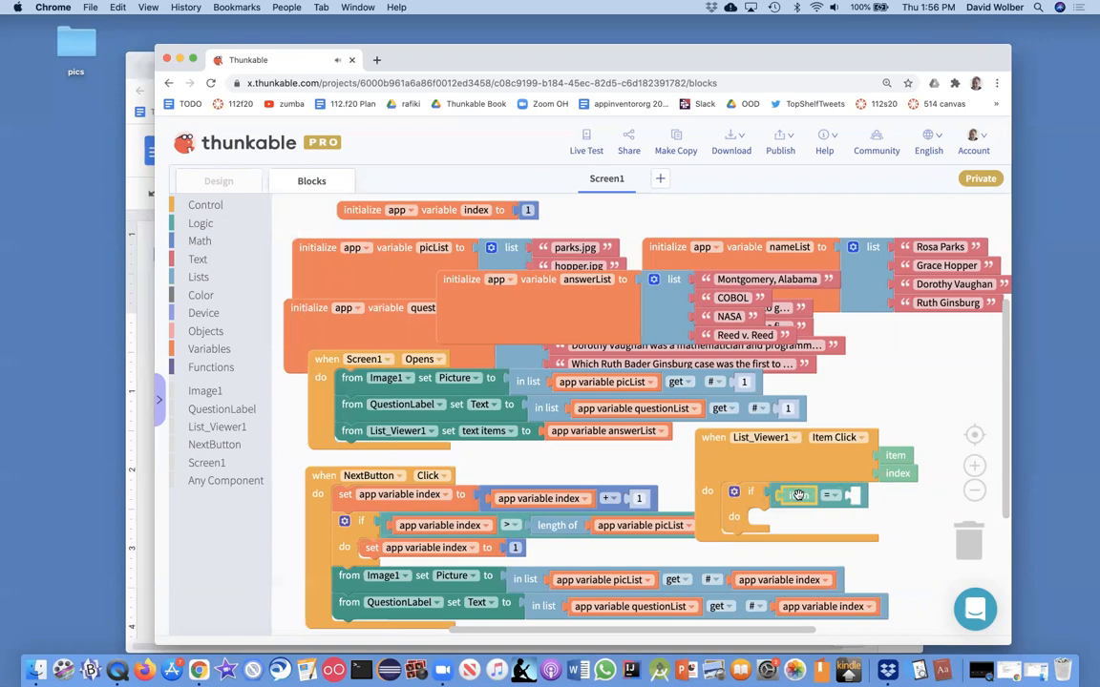
pyautogui.moveTo(796, 493)
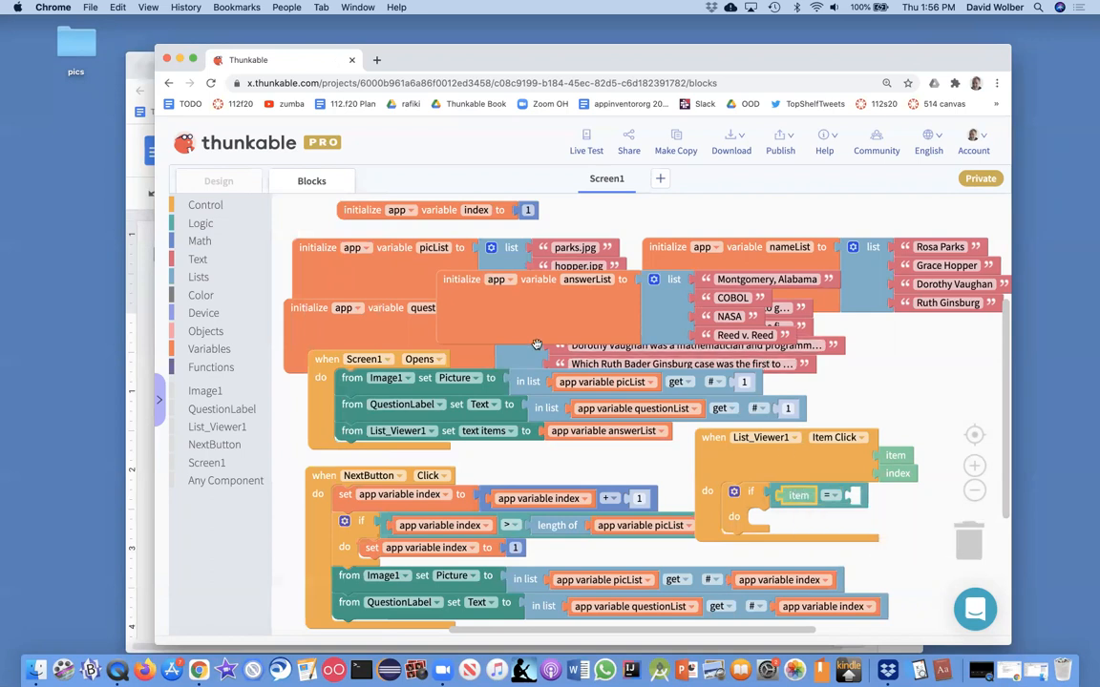
# Compare the tapped item against answerList's entry at app variable index
pyautogui.click(199, 277)
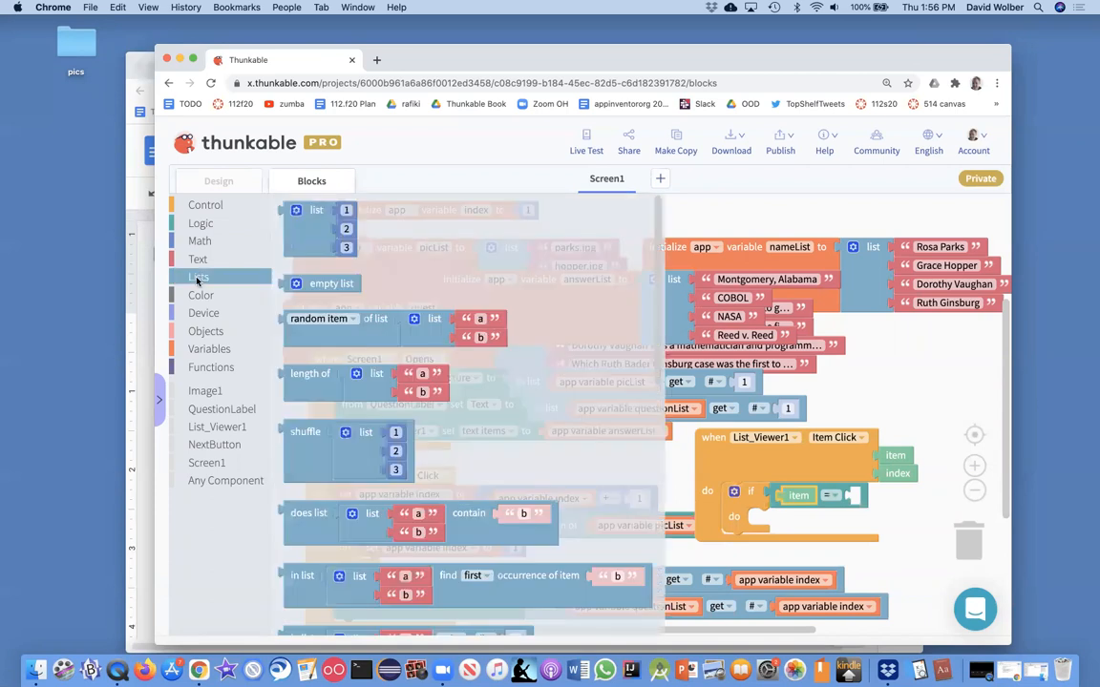
pyautogui.moveTo(439, 285)
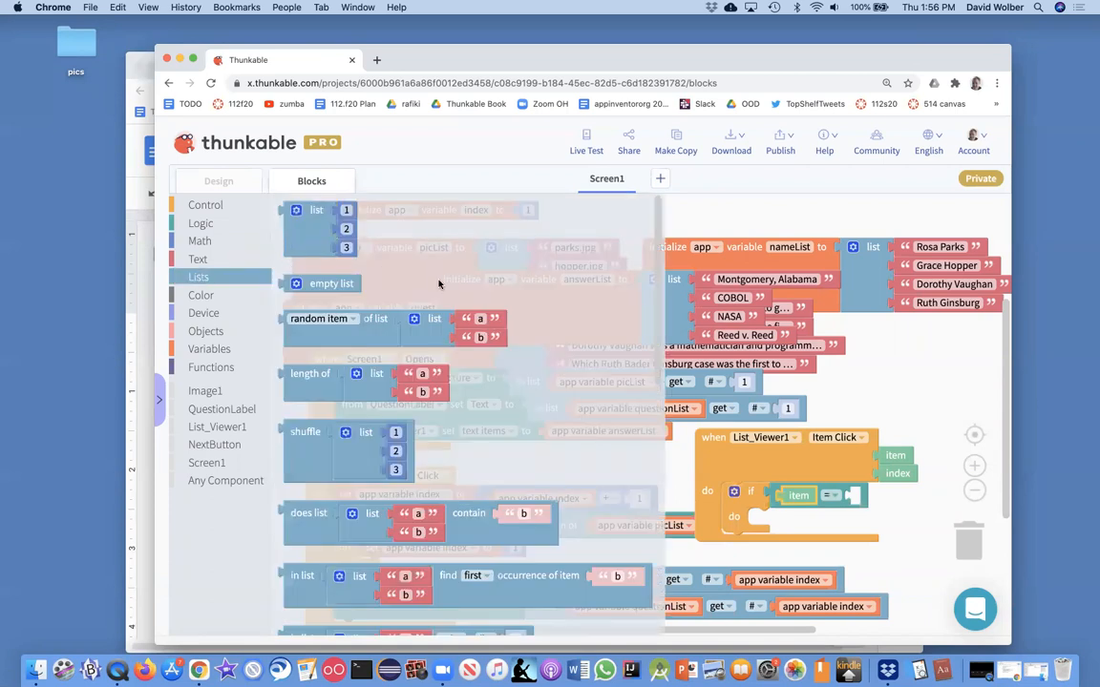
pyautogui.moveTo(584, 363)
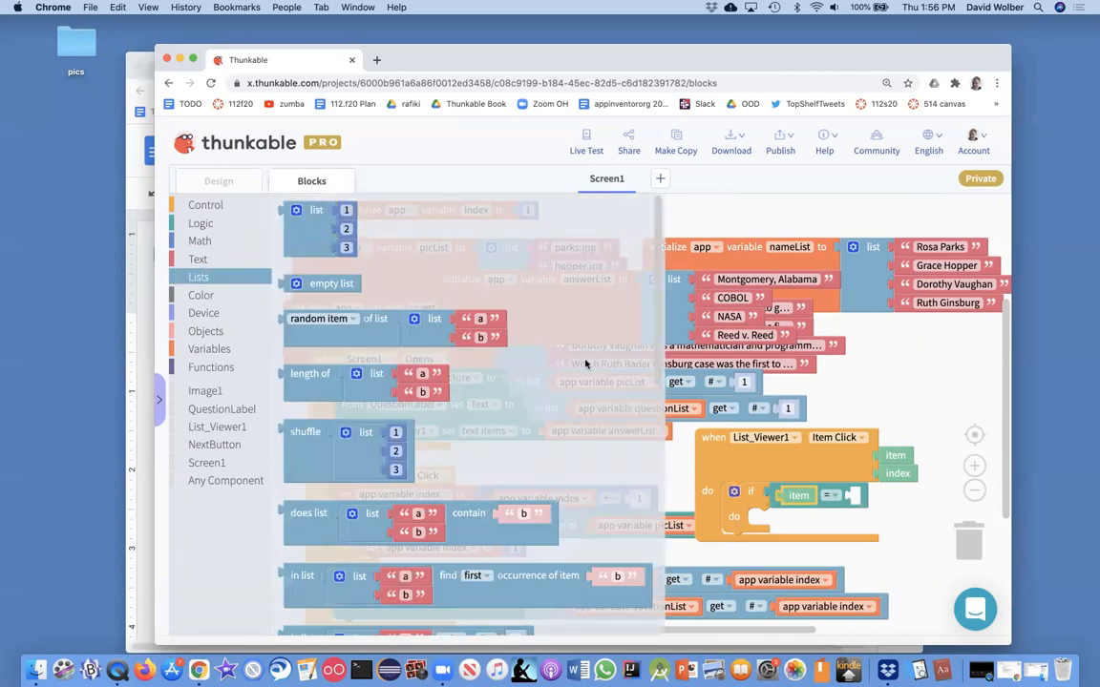
pyautogui.scroll(-3)
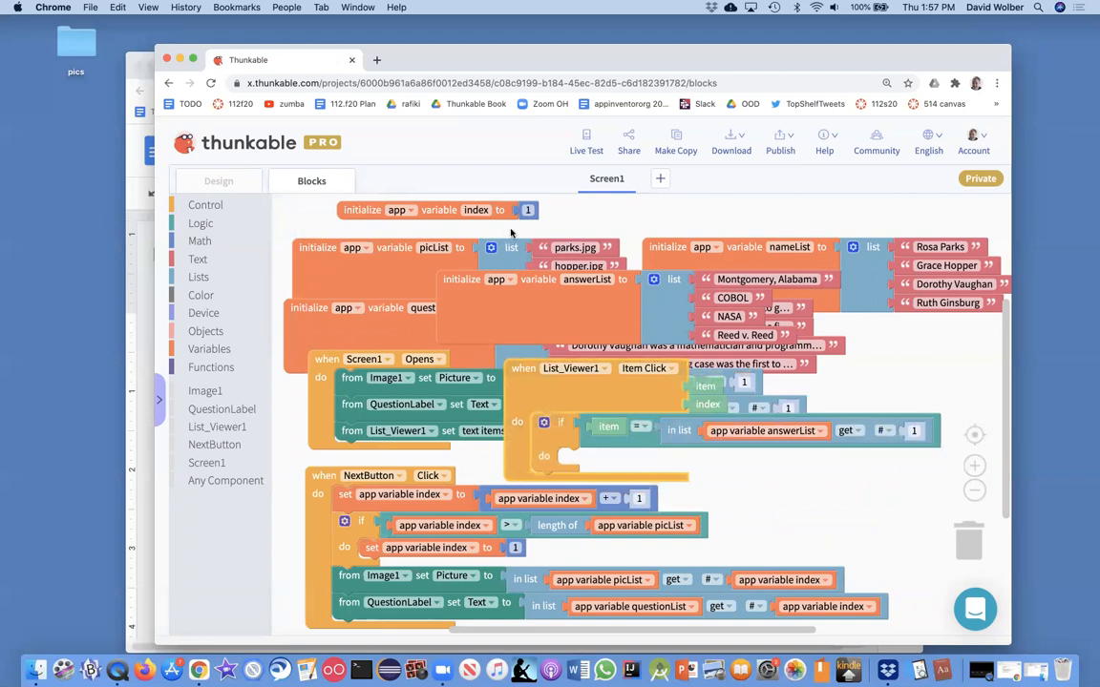
pyautogui.moveTo(512, 208)
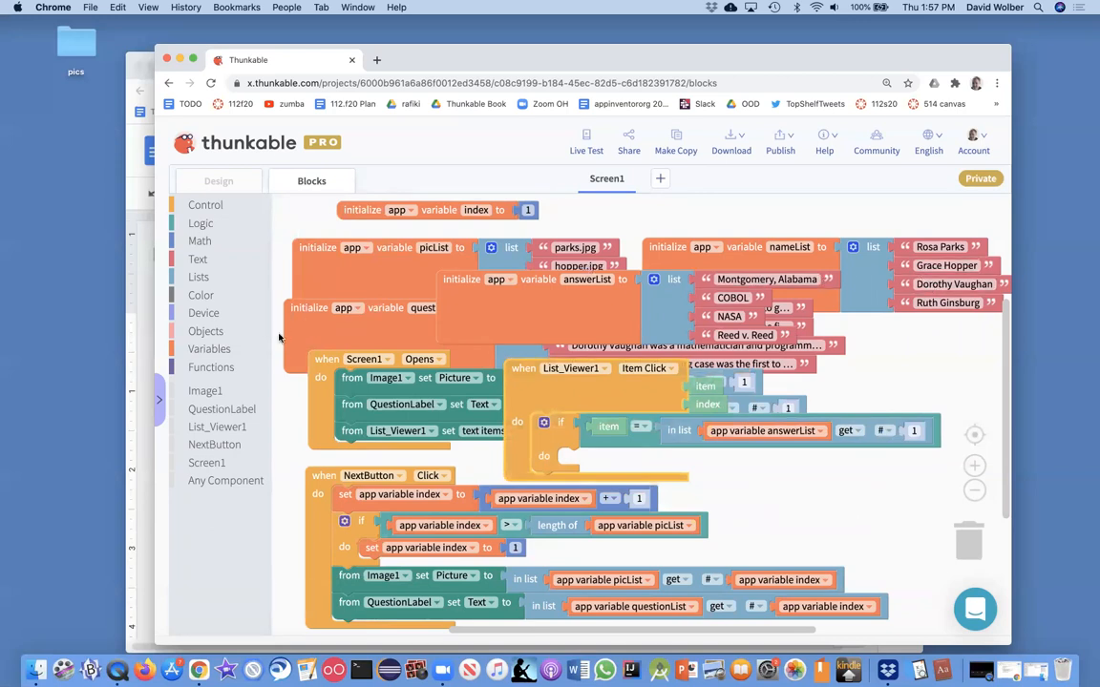
pyautogui.click(210, 348)
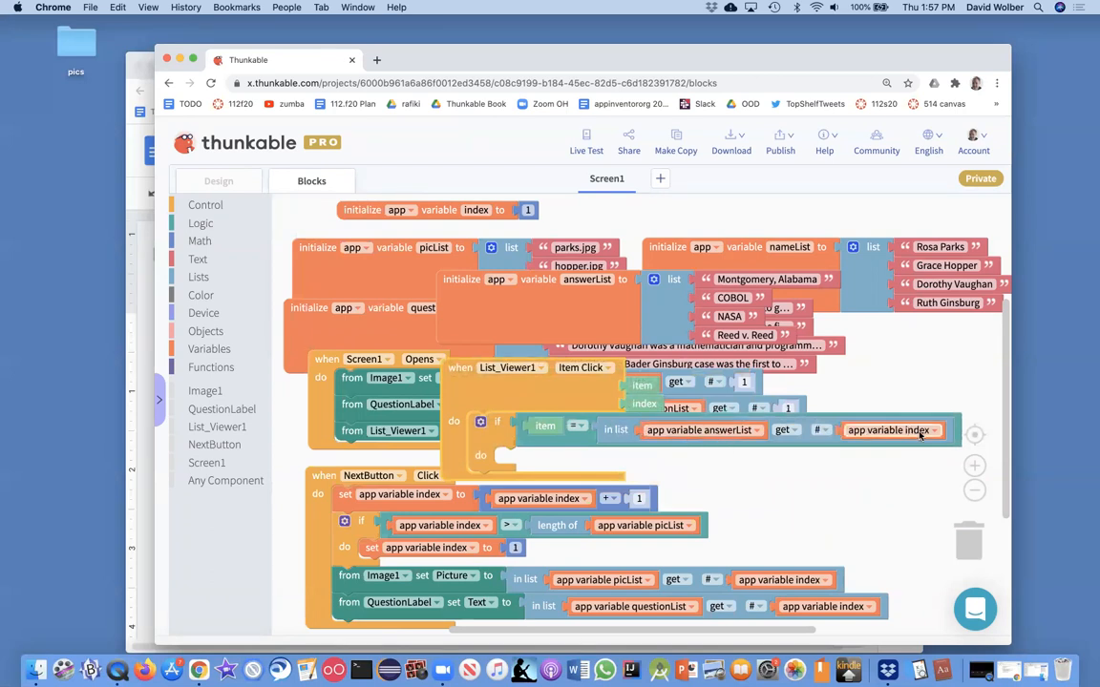
pyautogui.moveTo(878, 439)
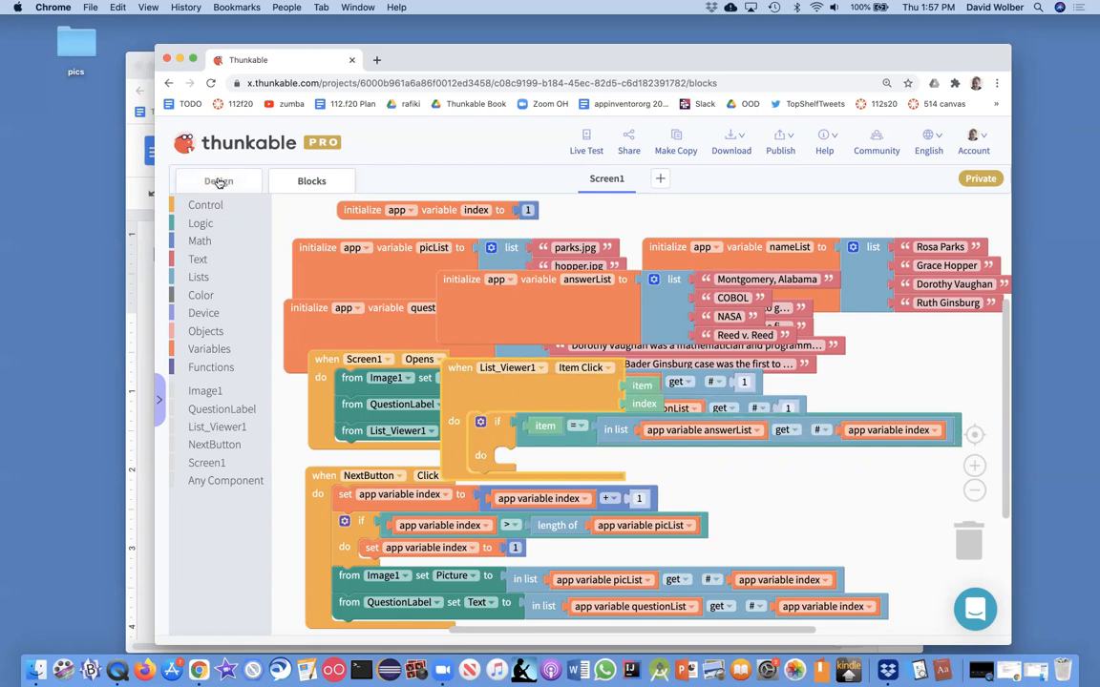
# Add a Label above List_Viewer1 on Screen1 and name it StatusLabel
pyautogui.click(218, 180)
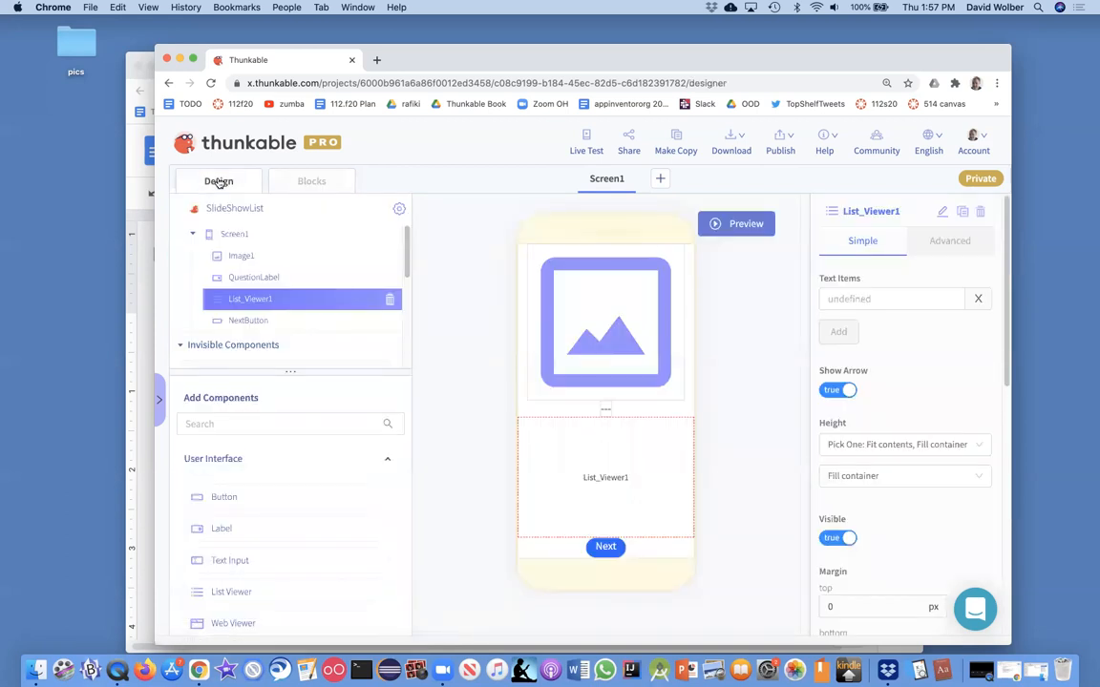
pyautogui.moveTo(141, 243)
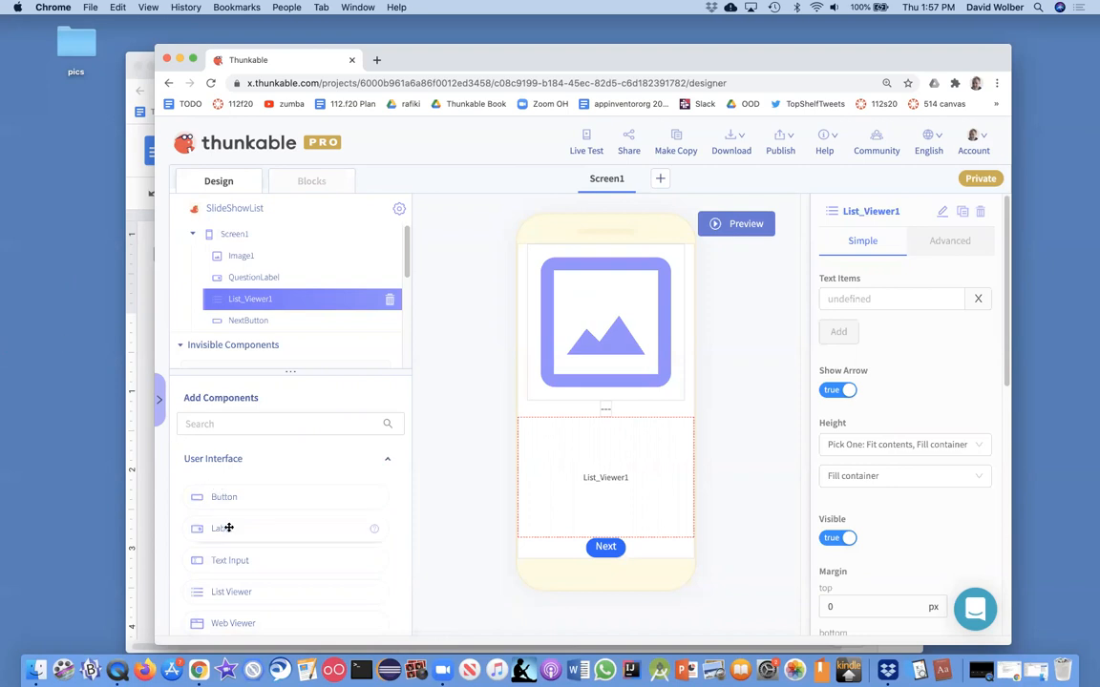
pyautogui.moveTo(221, 527); pyautogui.dragTo(588, 420)
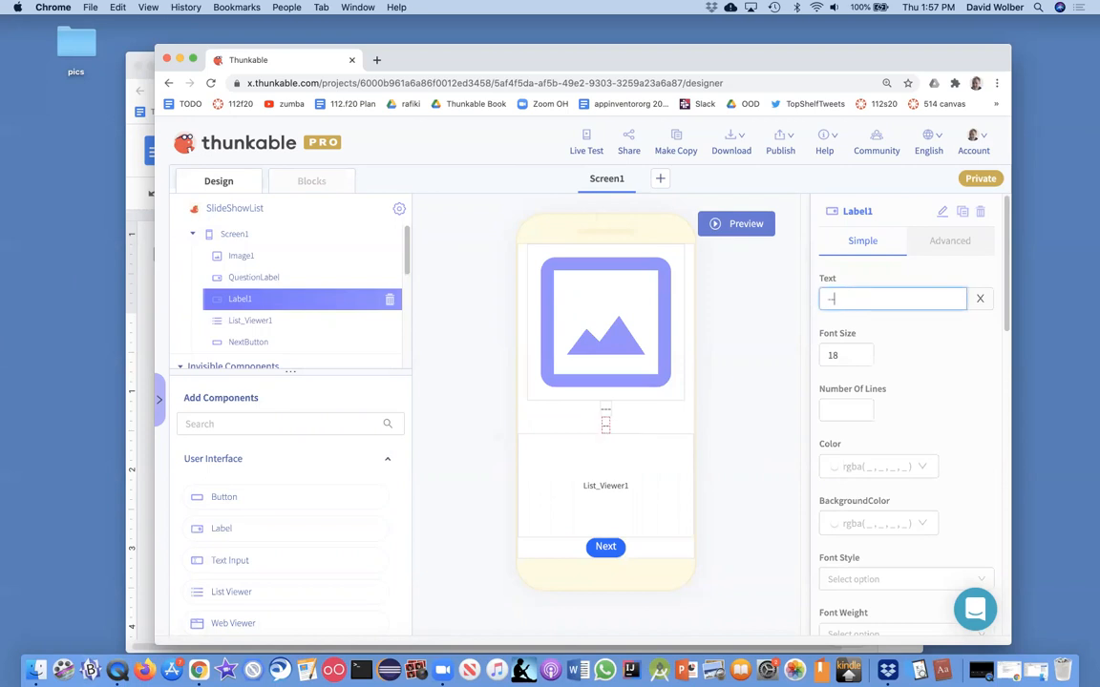
pyautogui.click(940, 210)
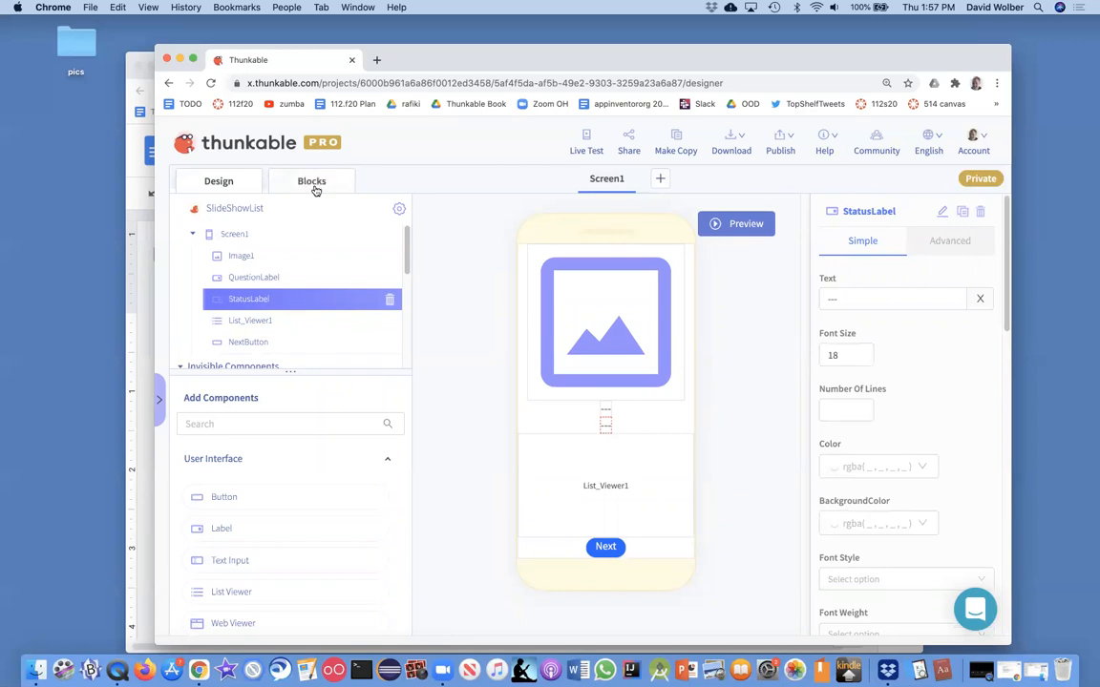
# In the if branch, set StatusLabel's text to 'correct'
pyautogui.click(311, 180)
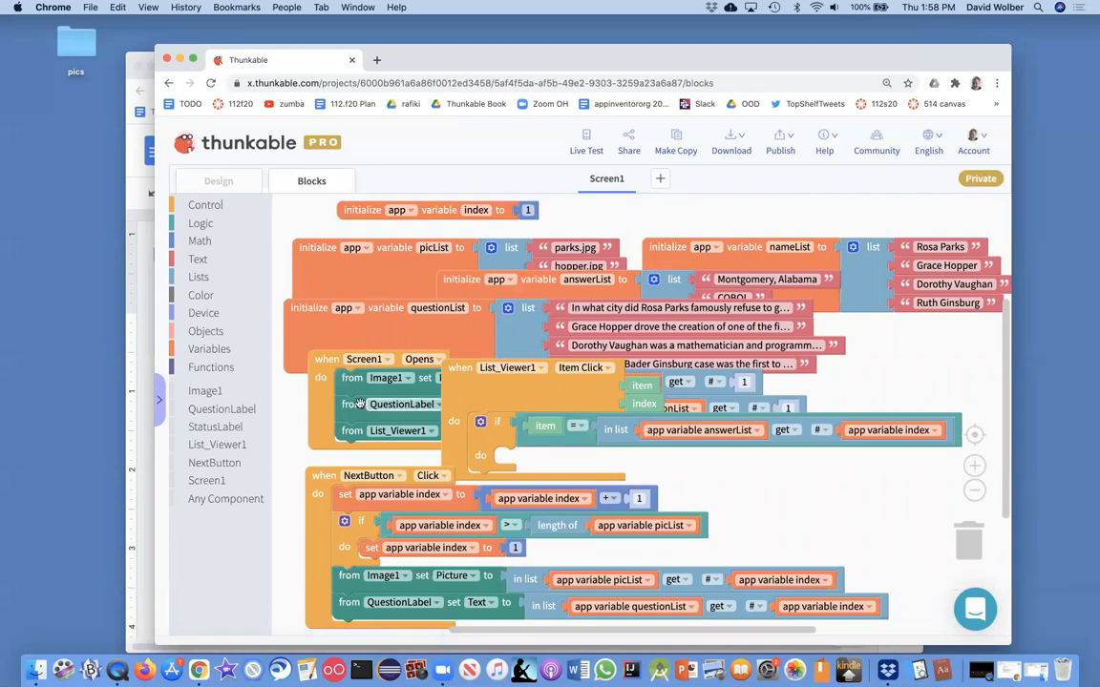
pyautogui.click(222, 428)
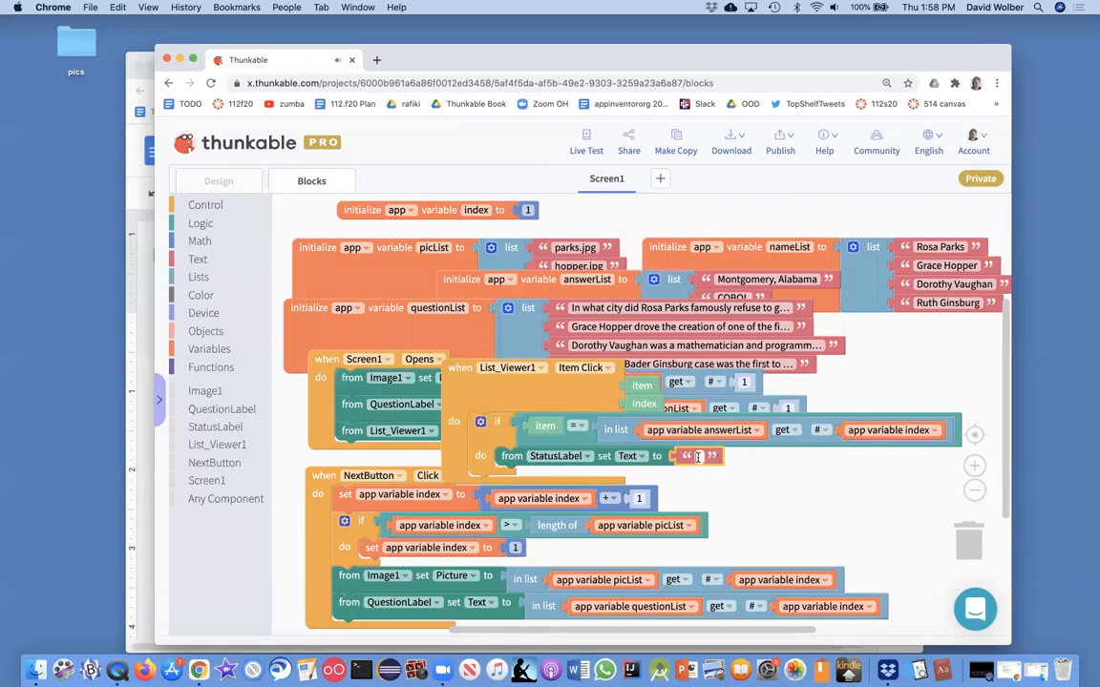
pyautogui.write('correct')
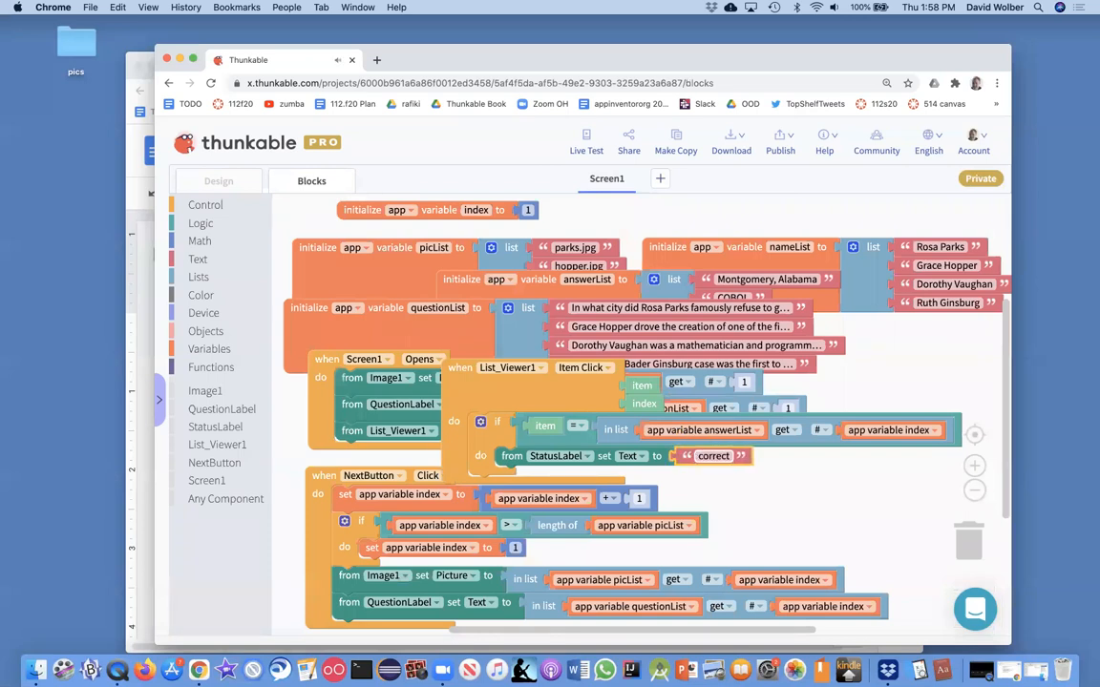
pyautogui.click(482, 422)
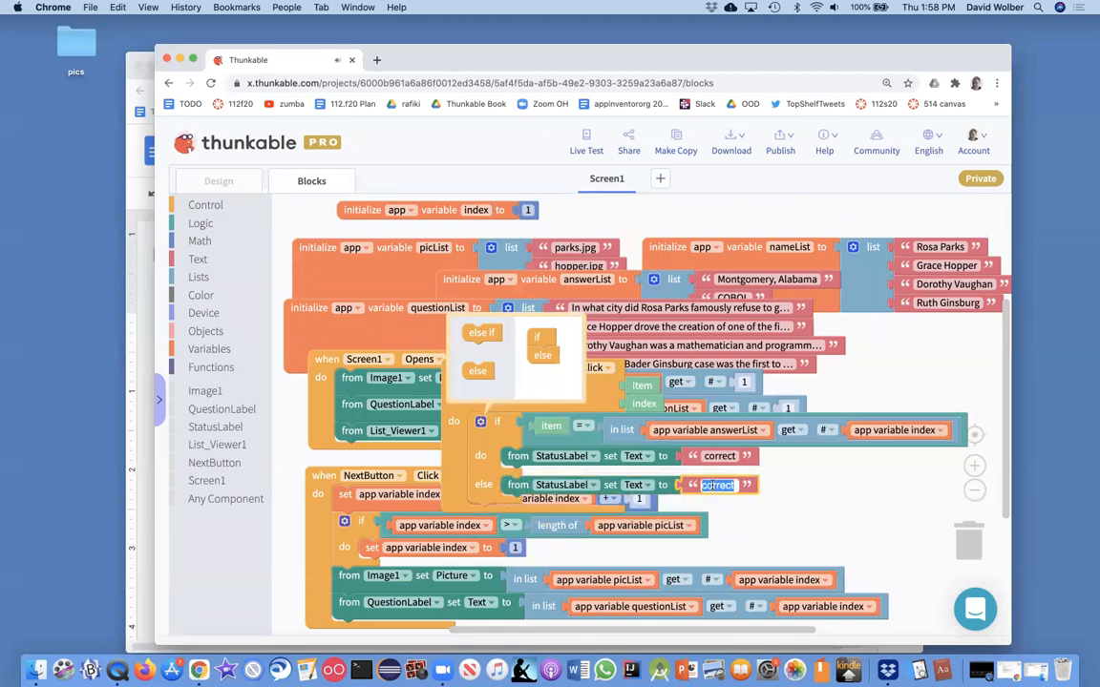
# In the else branch, set StatusLabel's text to 'incorrect'
pyautogui.write('incorrect')
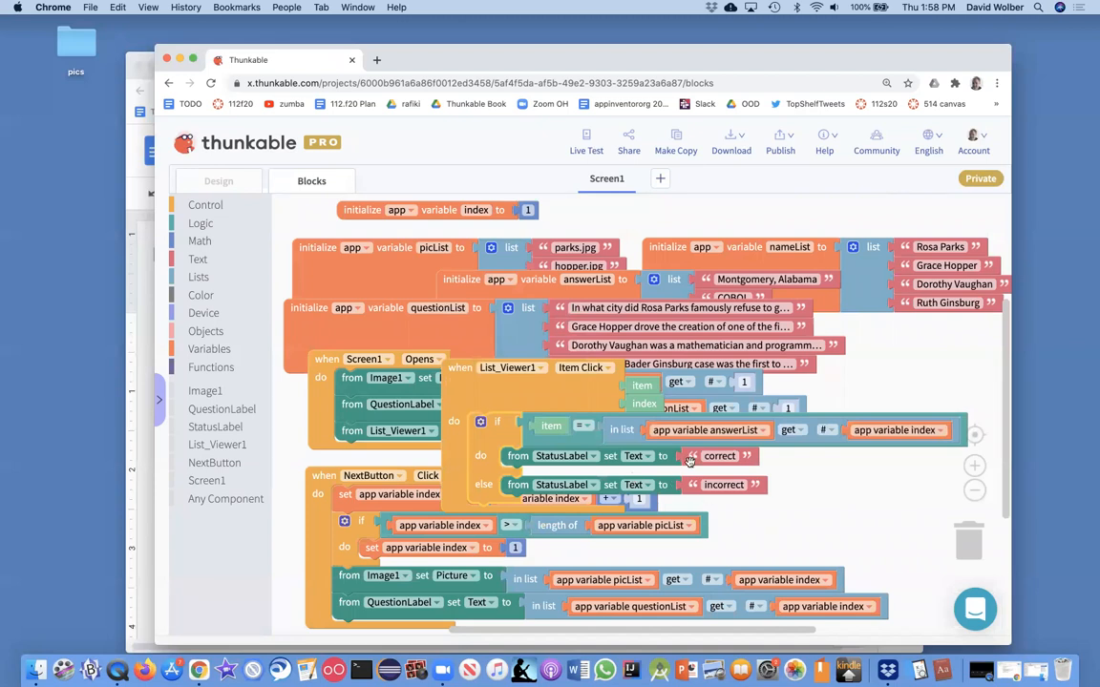
pyautogui.moveTo(735, 489)
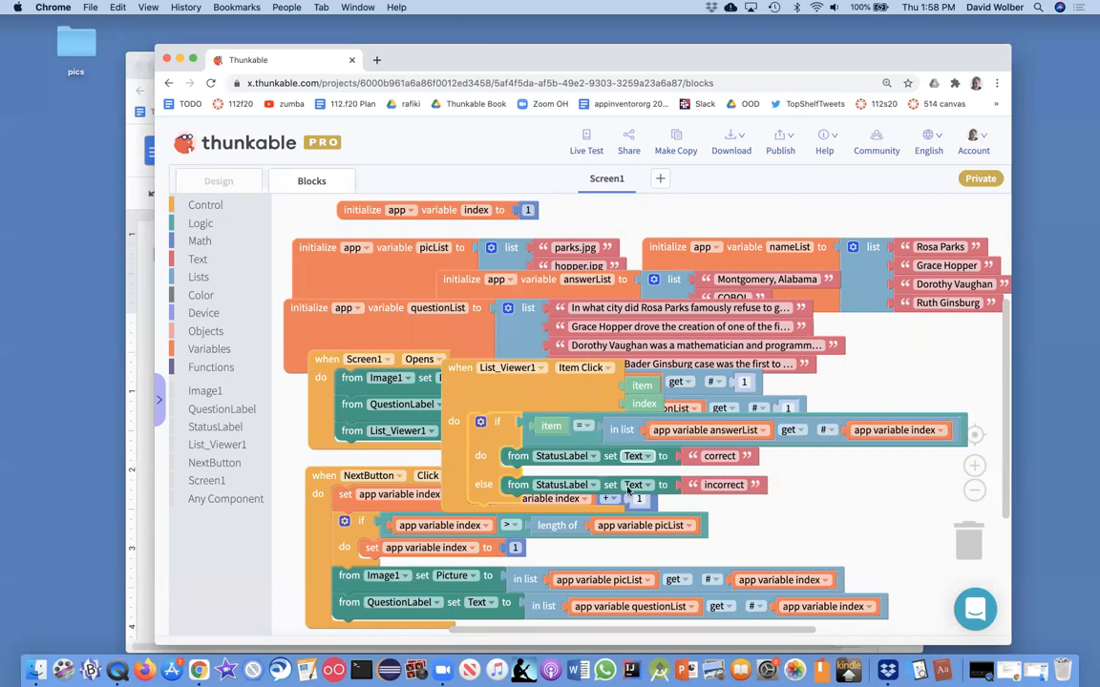
pyautogui.moveTo(578, 426)
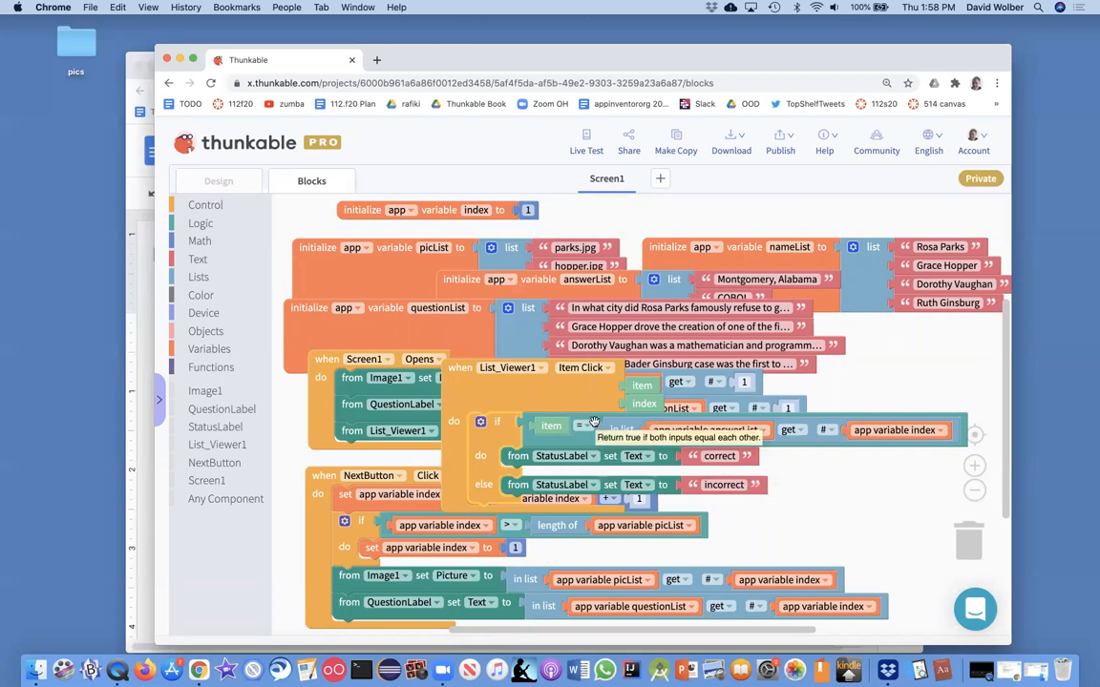
pyautogui.moveTo(249, 202)
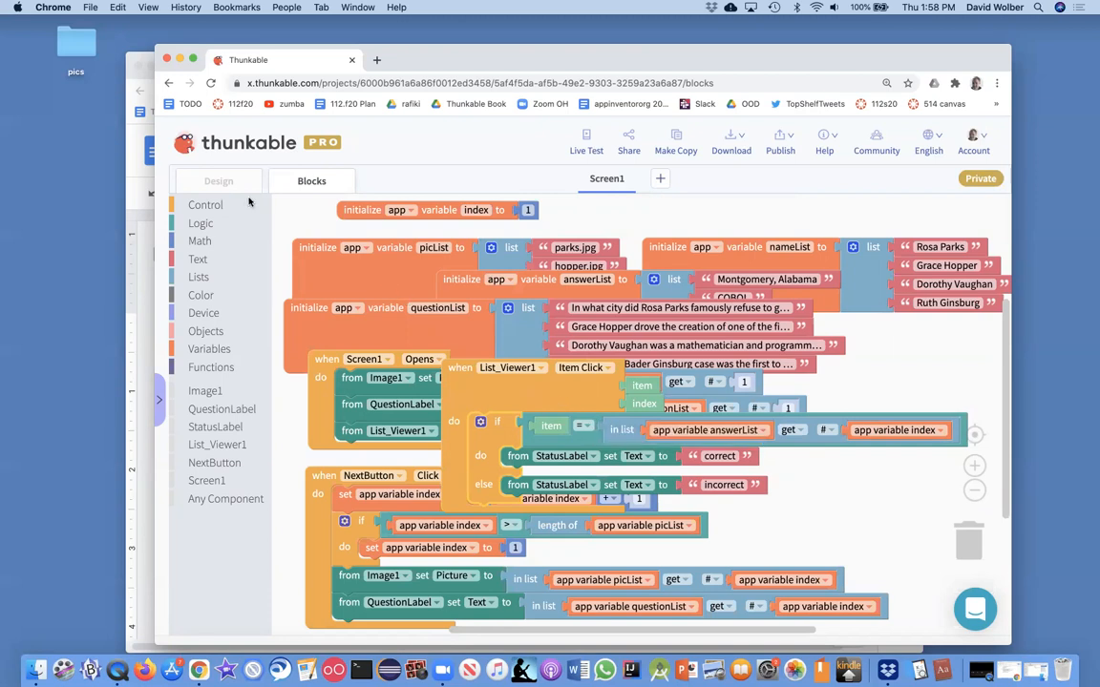
# Run Preview and answer Montgomery, Alabama then COBOL on the Rosa Parks question
pyautogui.click(218, 180)
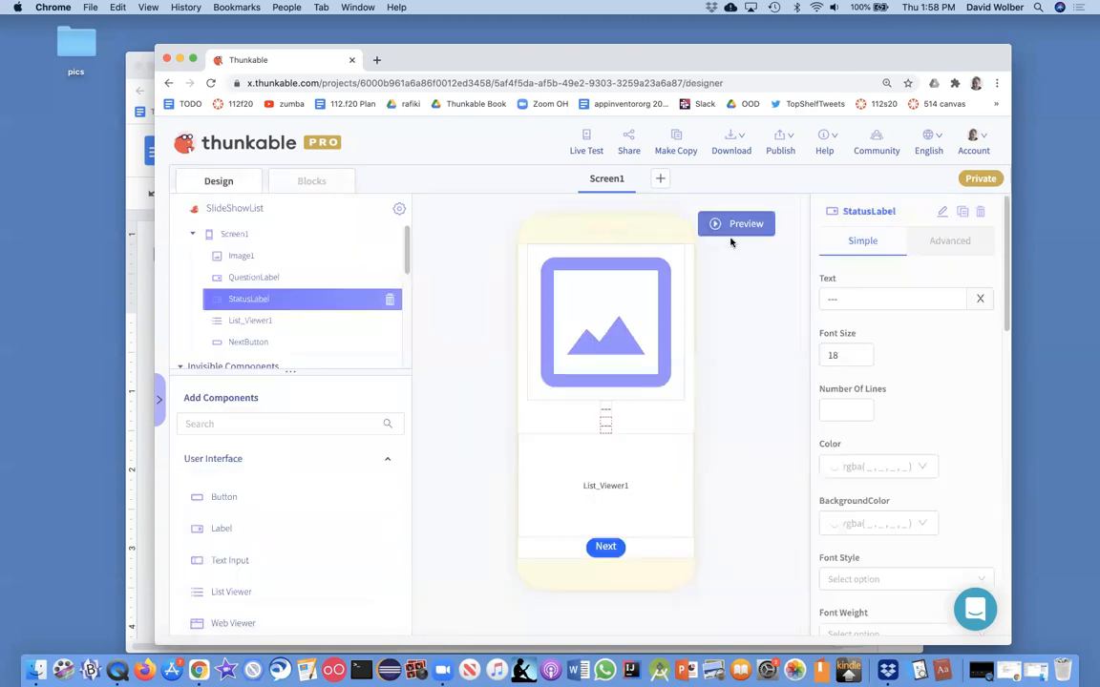
pyautogui.click(737, 223)
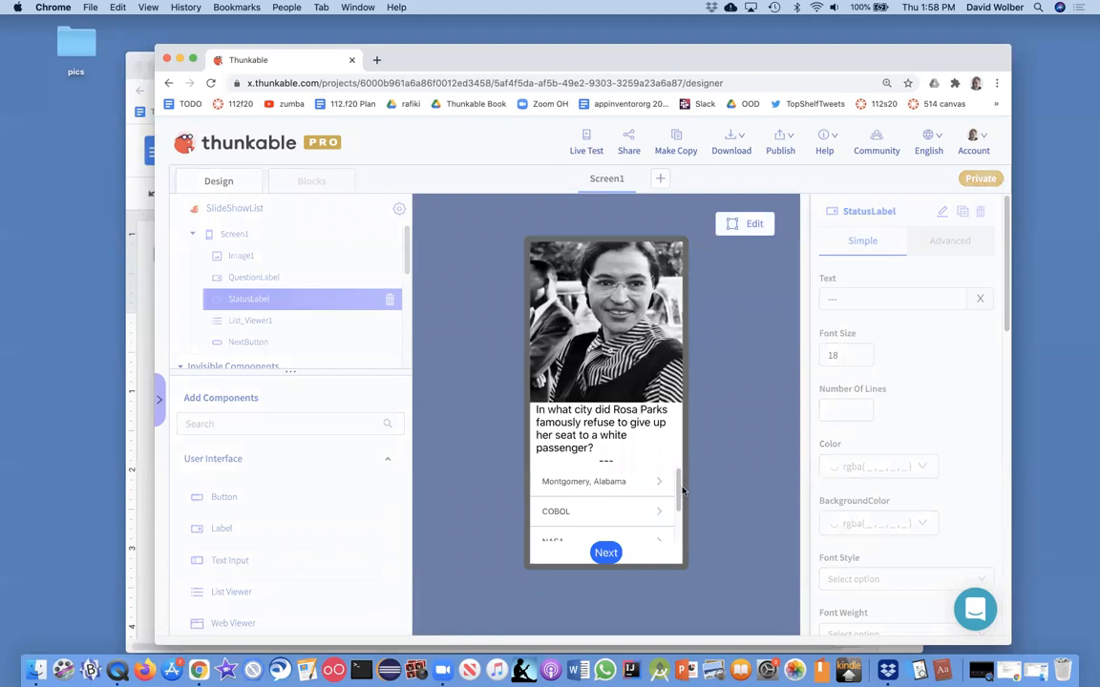
pyautogui.moveTo(612, 481)
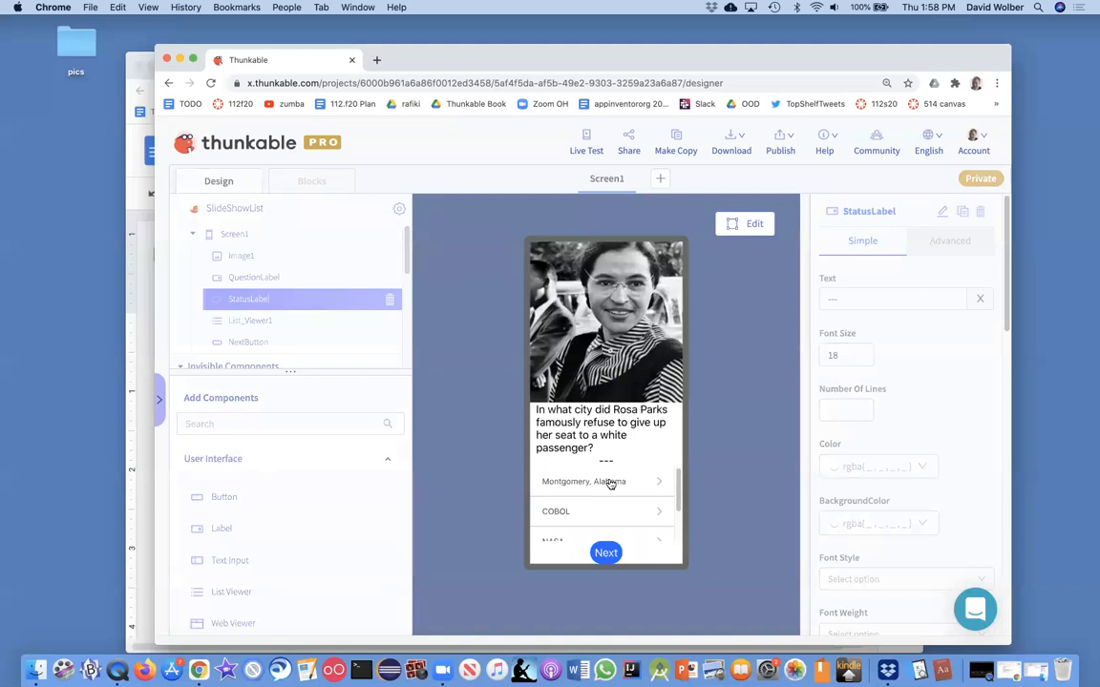
pyautogui.moveTo(615, 508)
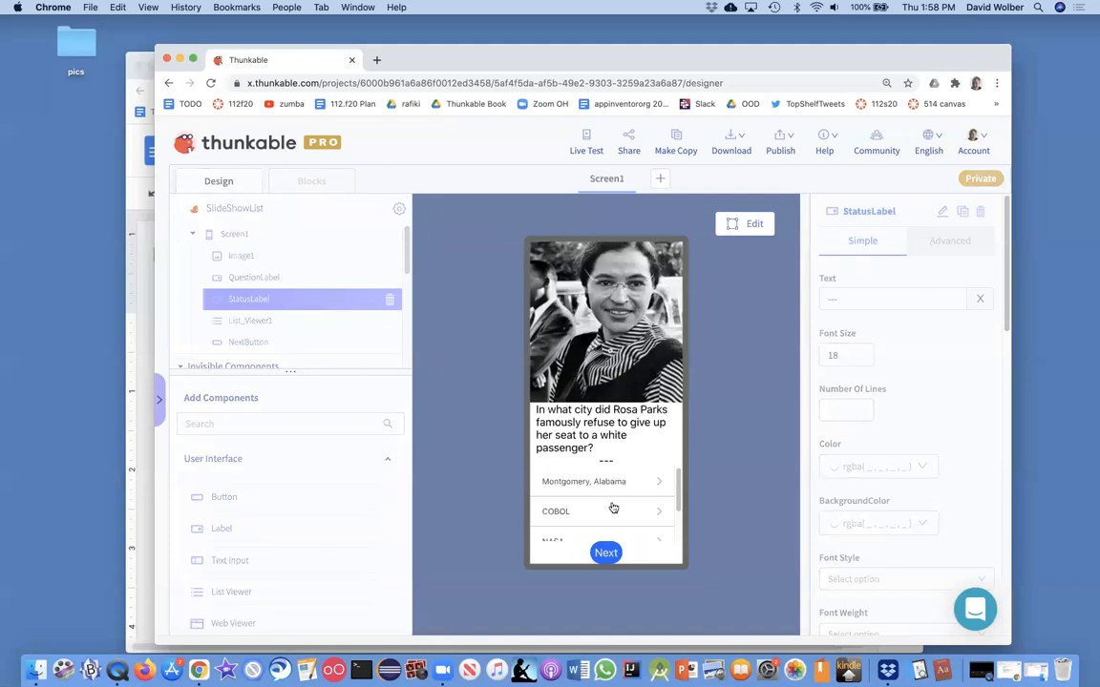
pyautogui.moveTo(615, 515)
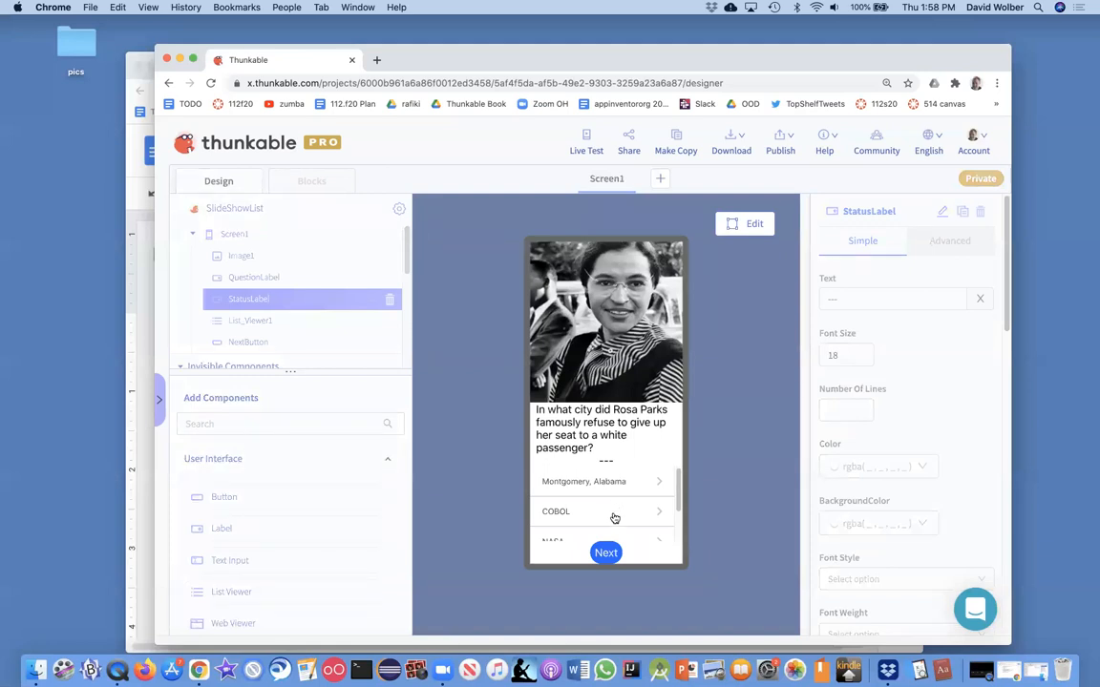
pyautogui.click(584, 481)
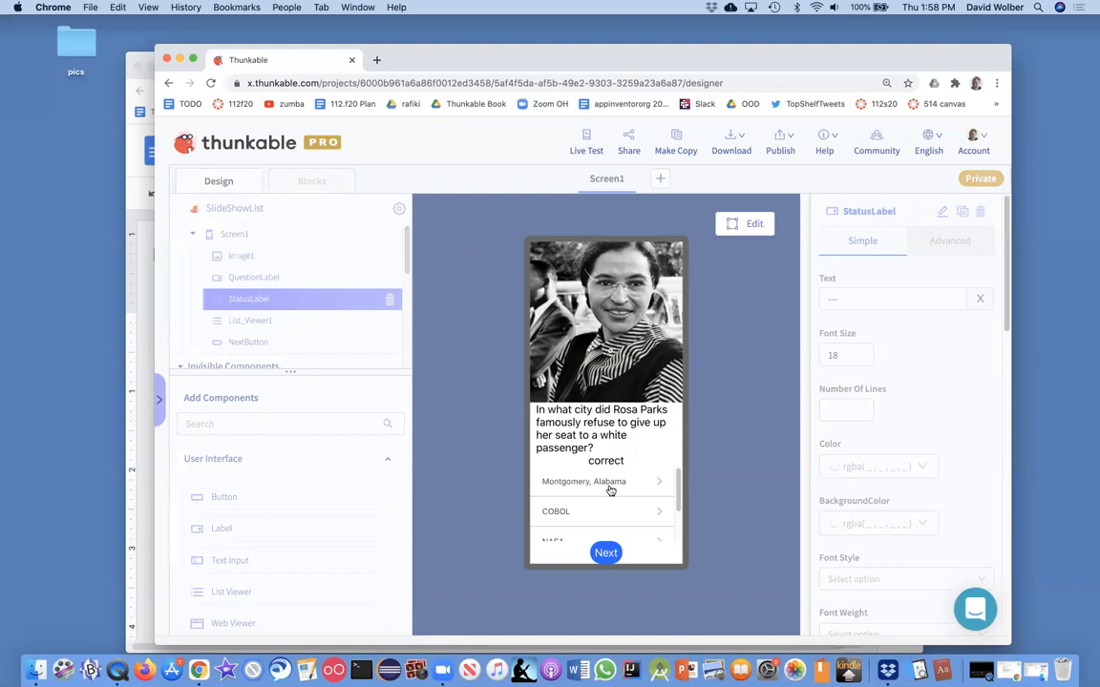
pyautogui.moveTo(566, 516)
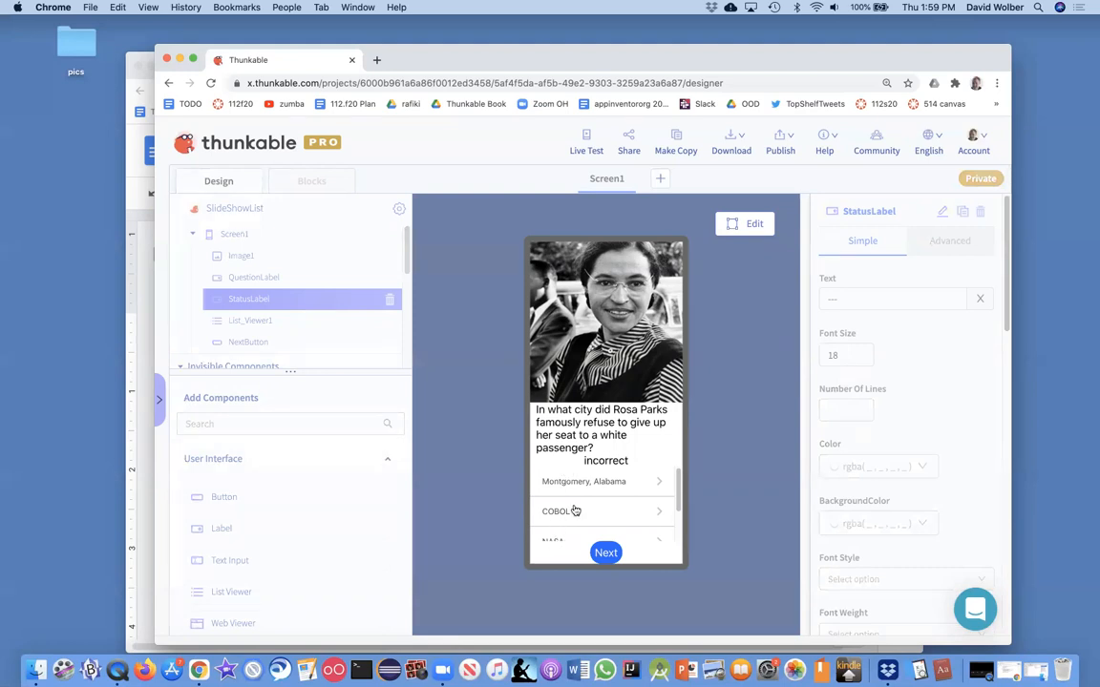
pyautogui.click(588, 481)
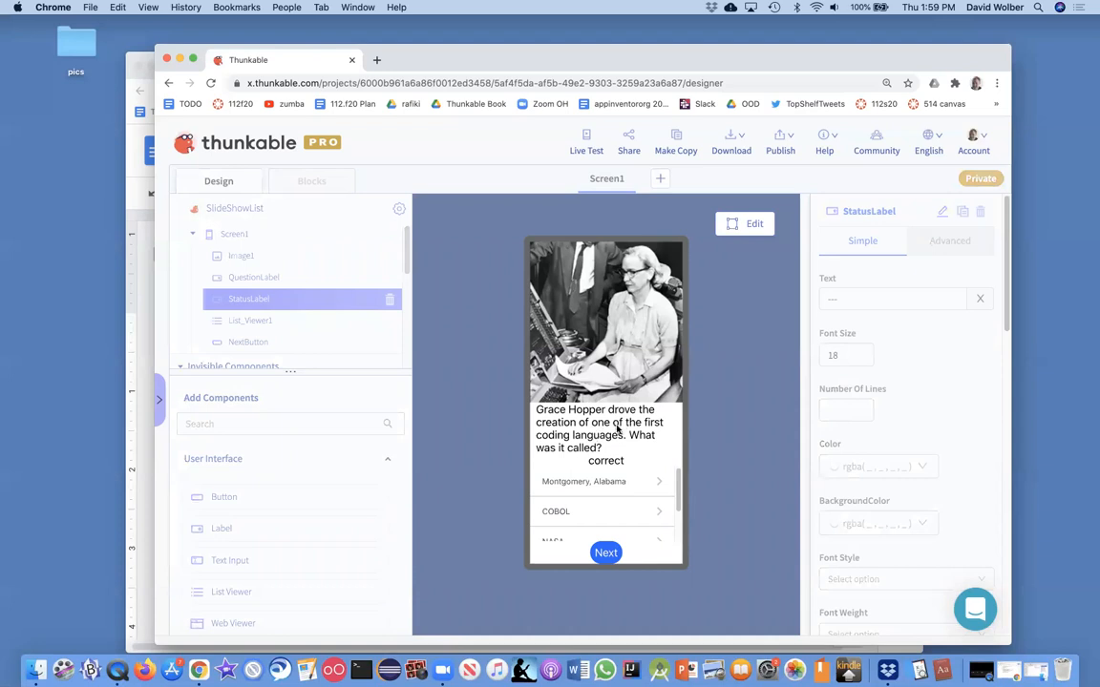
pyautogui.moveTo(637, 424)
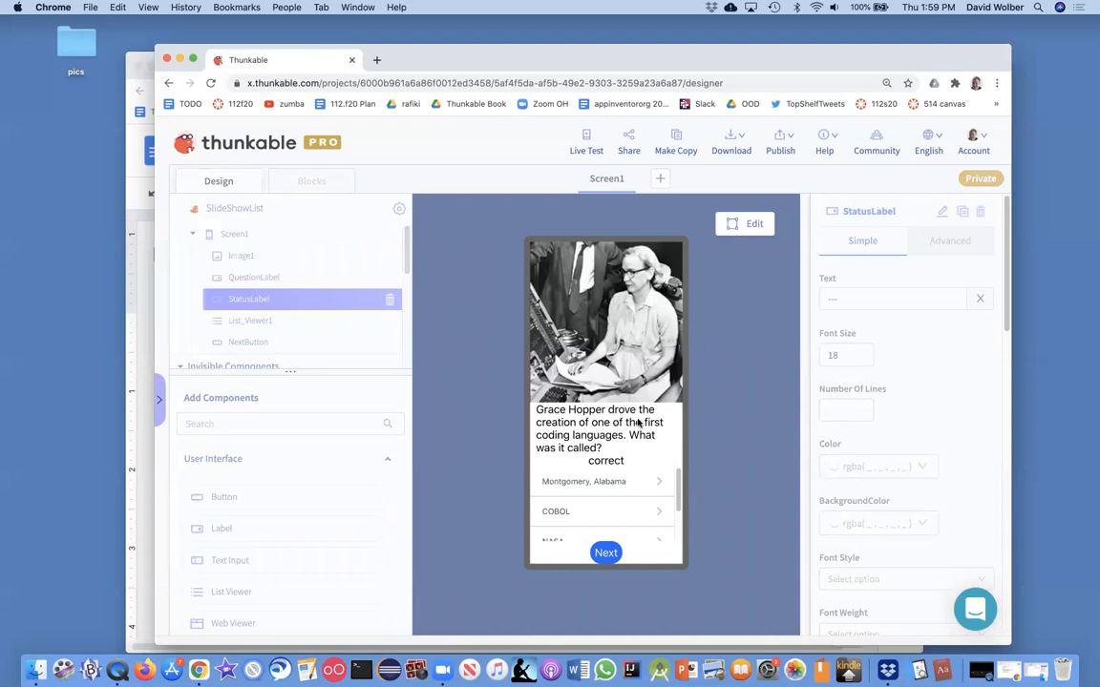
pyautogui.moveTo(571, 511)
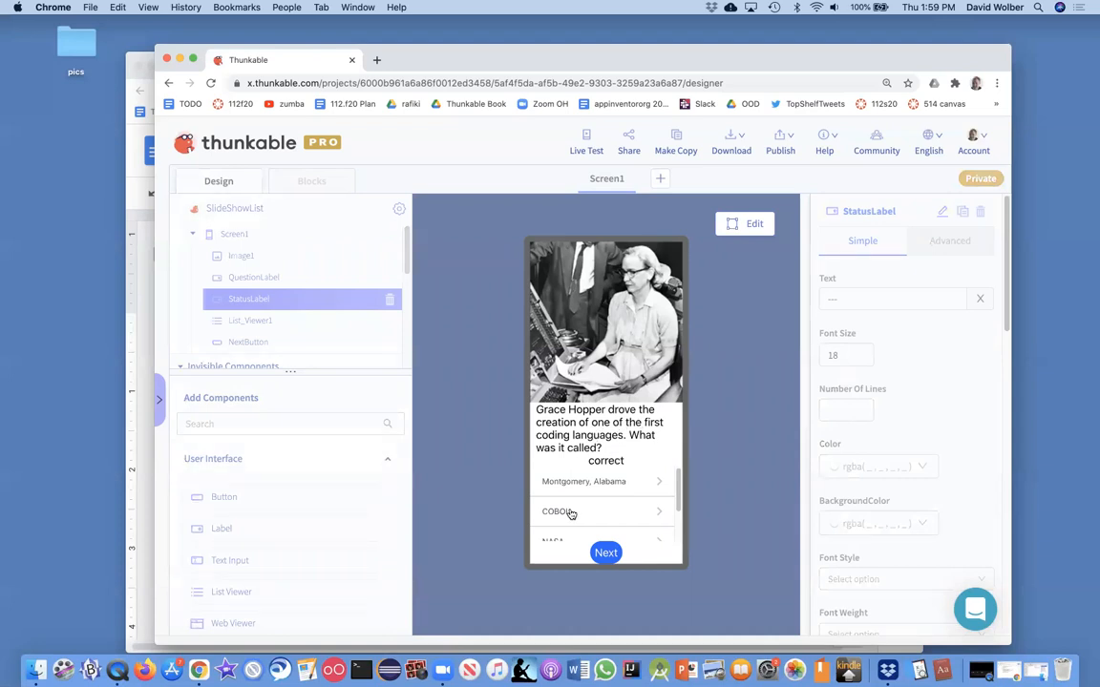
pyautogui.moveTo(564, 515)
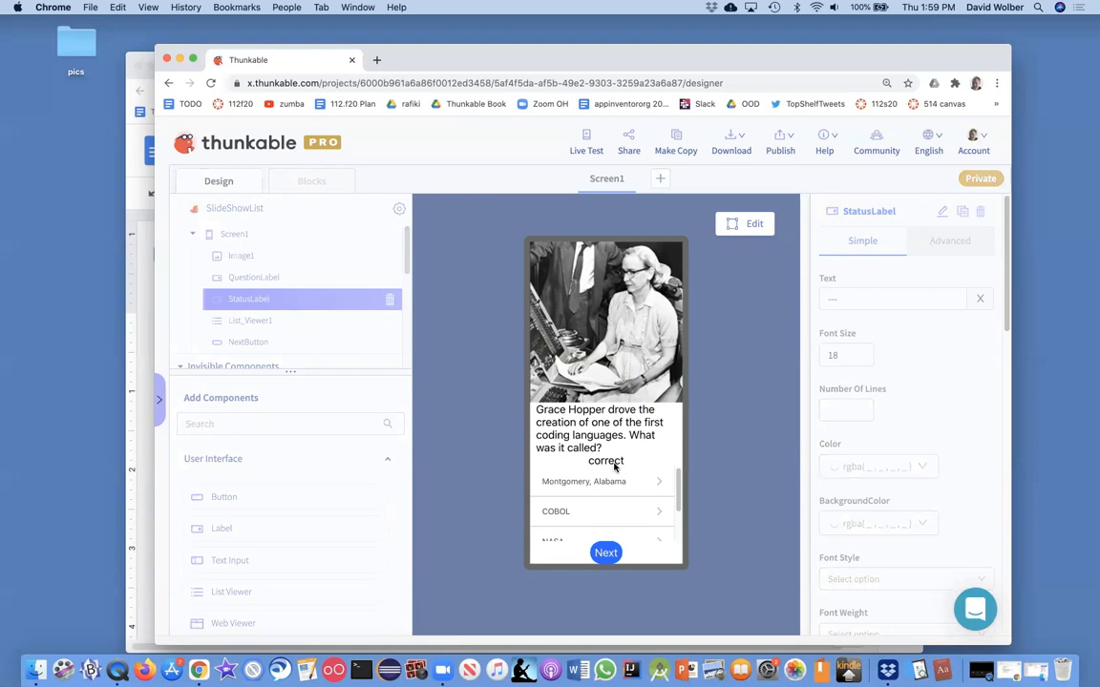
pyautogui.moveTo(592, 487)
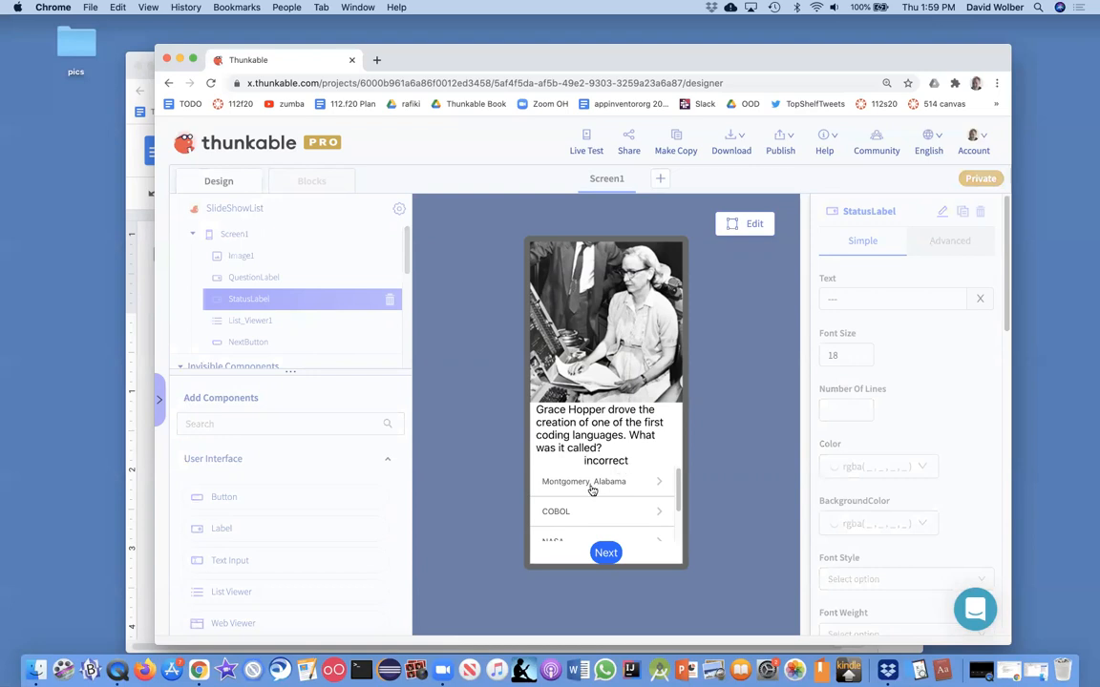
# Answer COBOL on the Grace Hopper question to confirm it shows correct
pyautogui.click(556, 511)
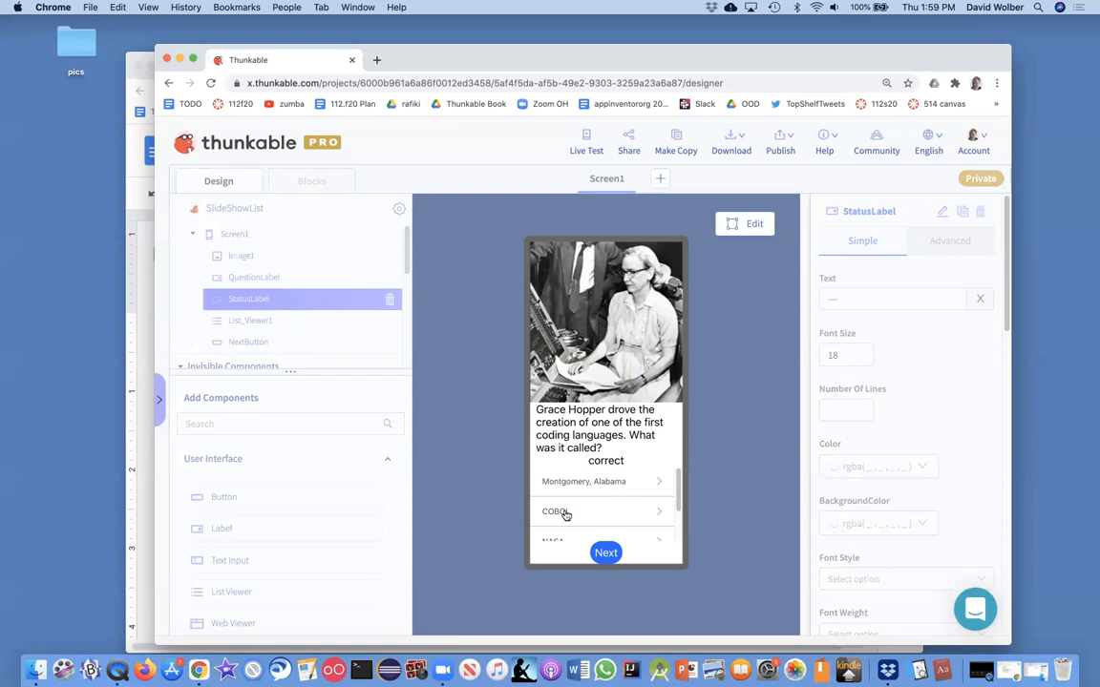